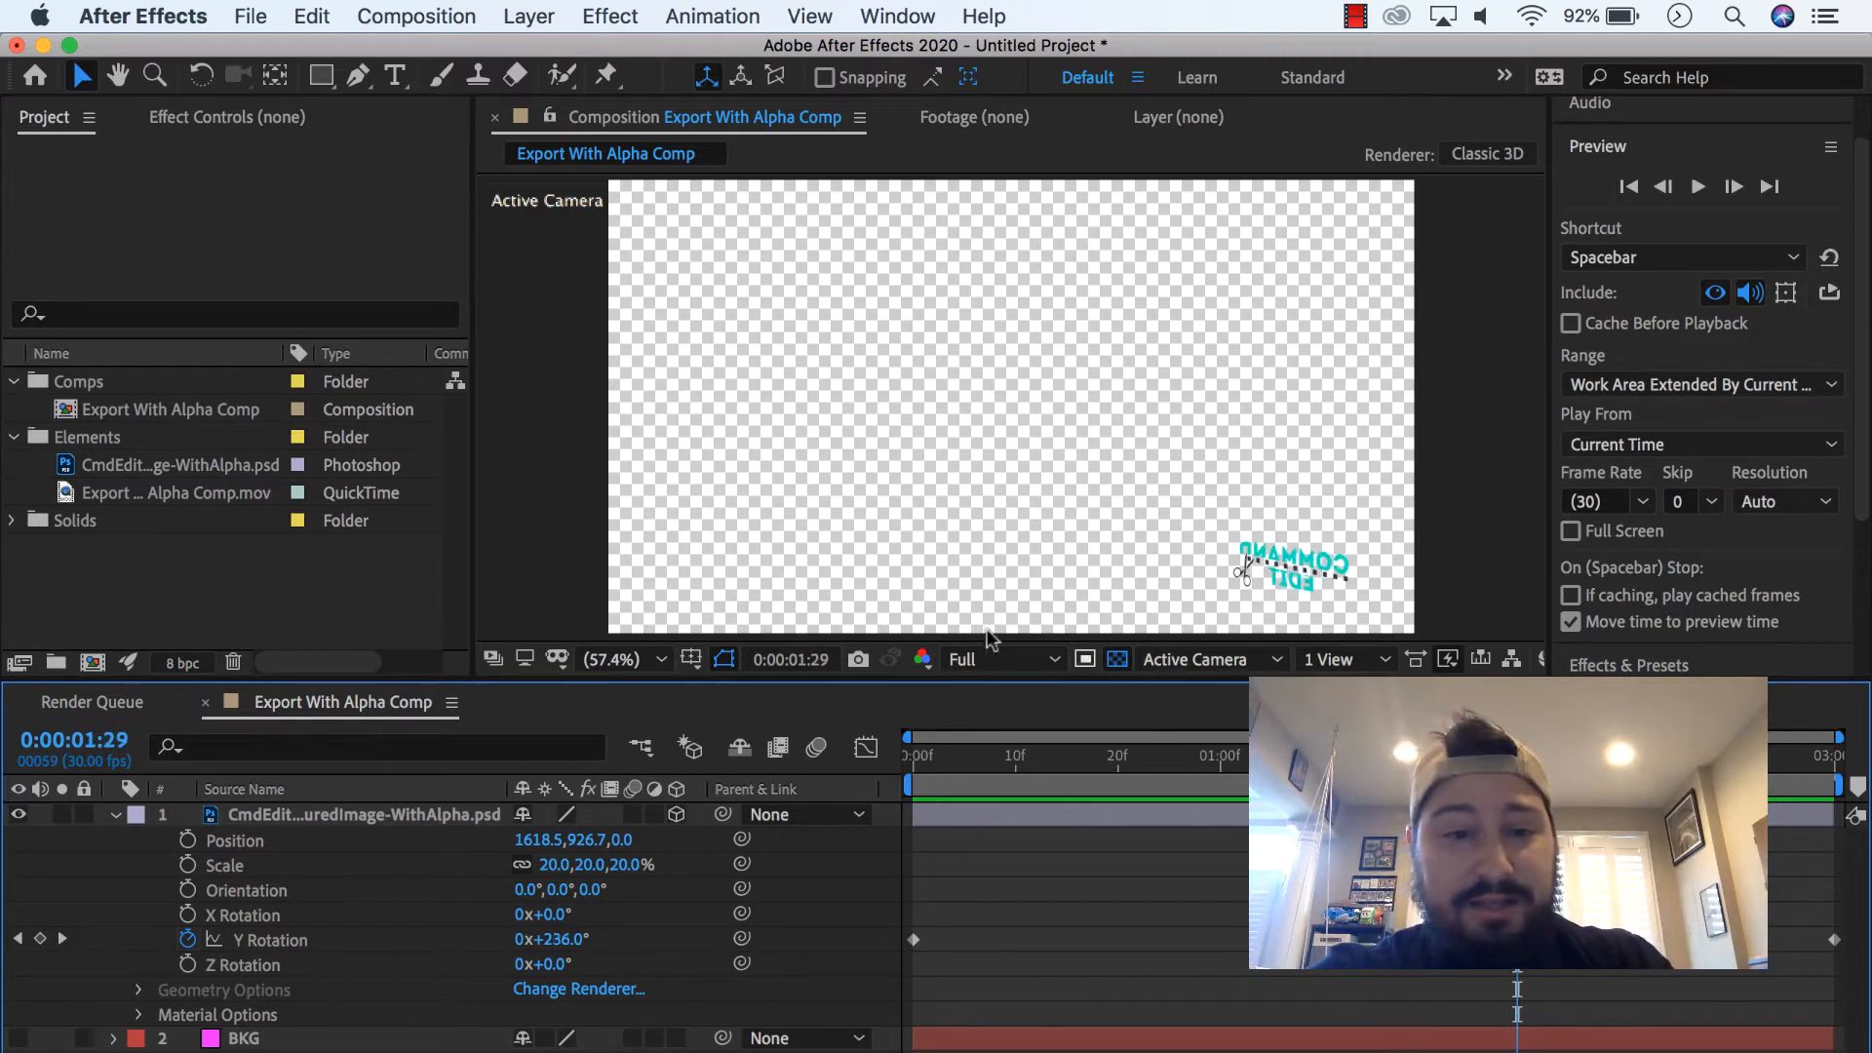
# Toggle the comp's transparency grid off and on, then add the comp to the Render Queue
pyautogui.click(1115, 660)
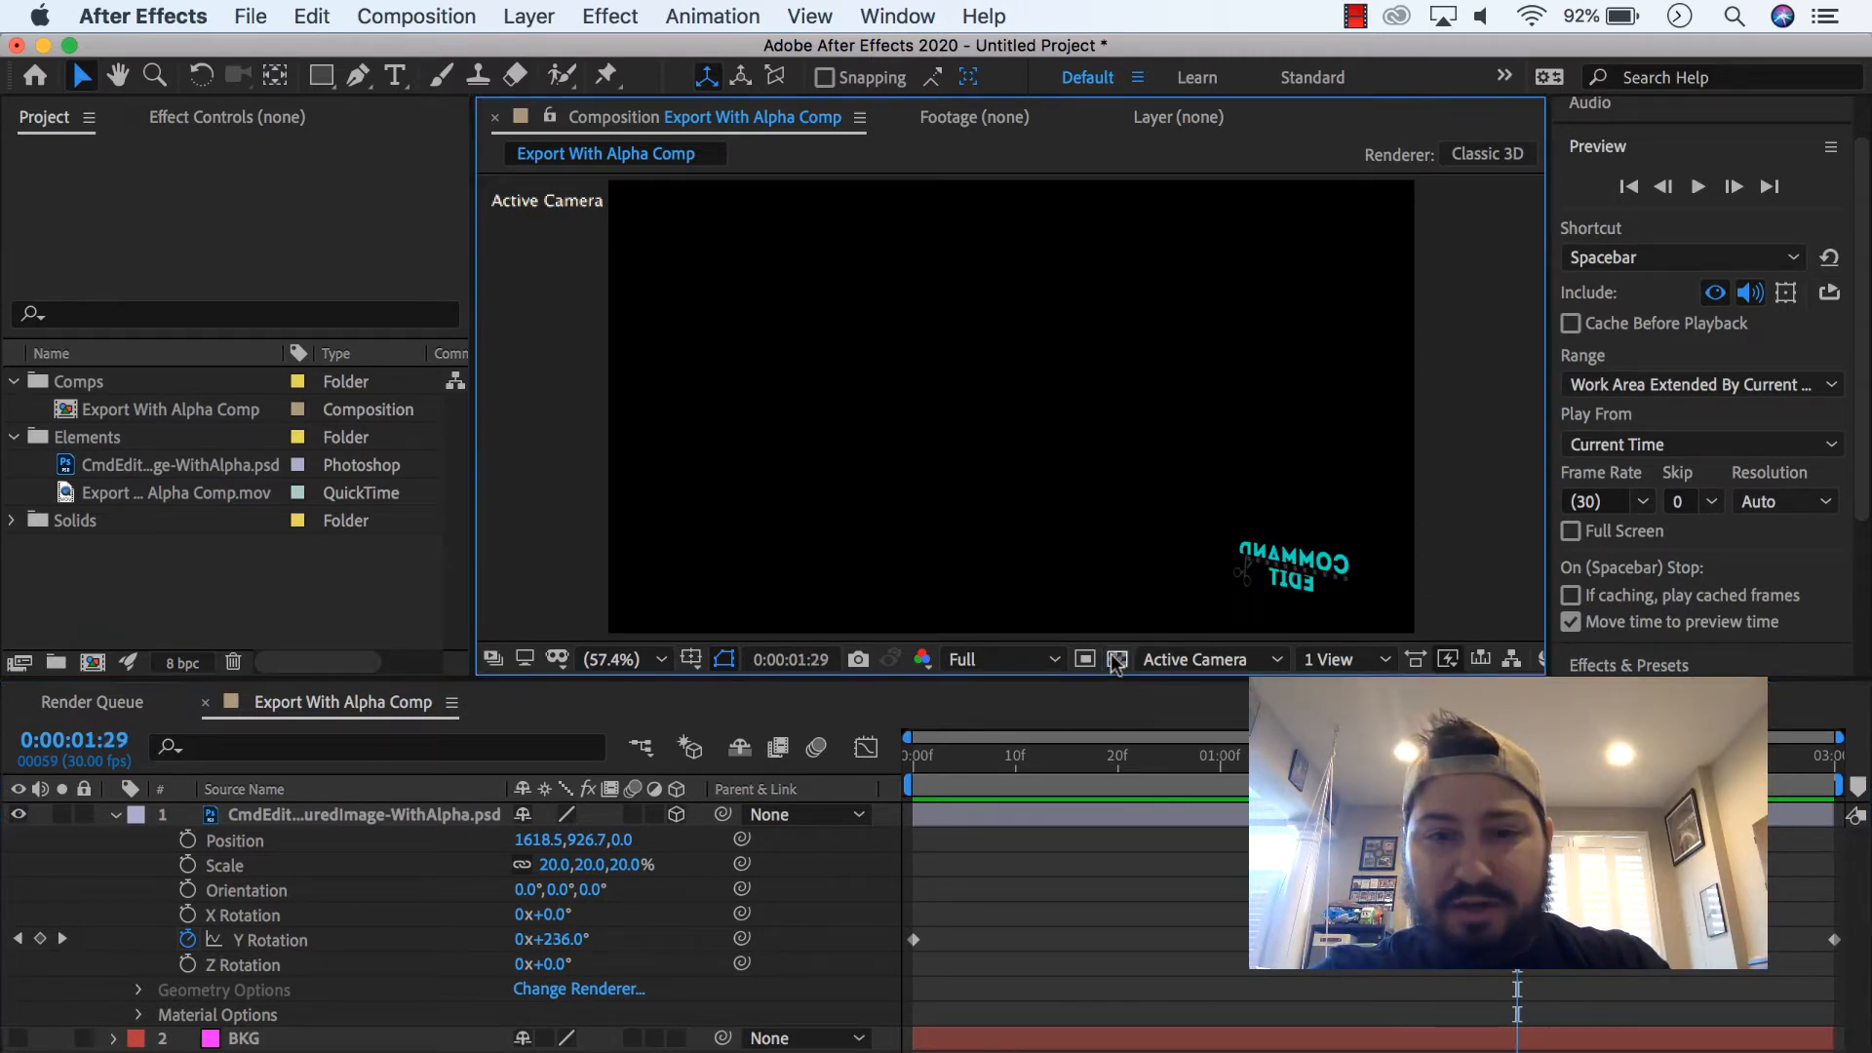
pyautogui.click(1115, 660)
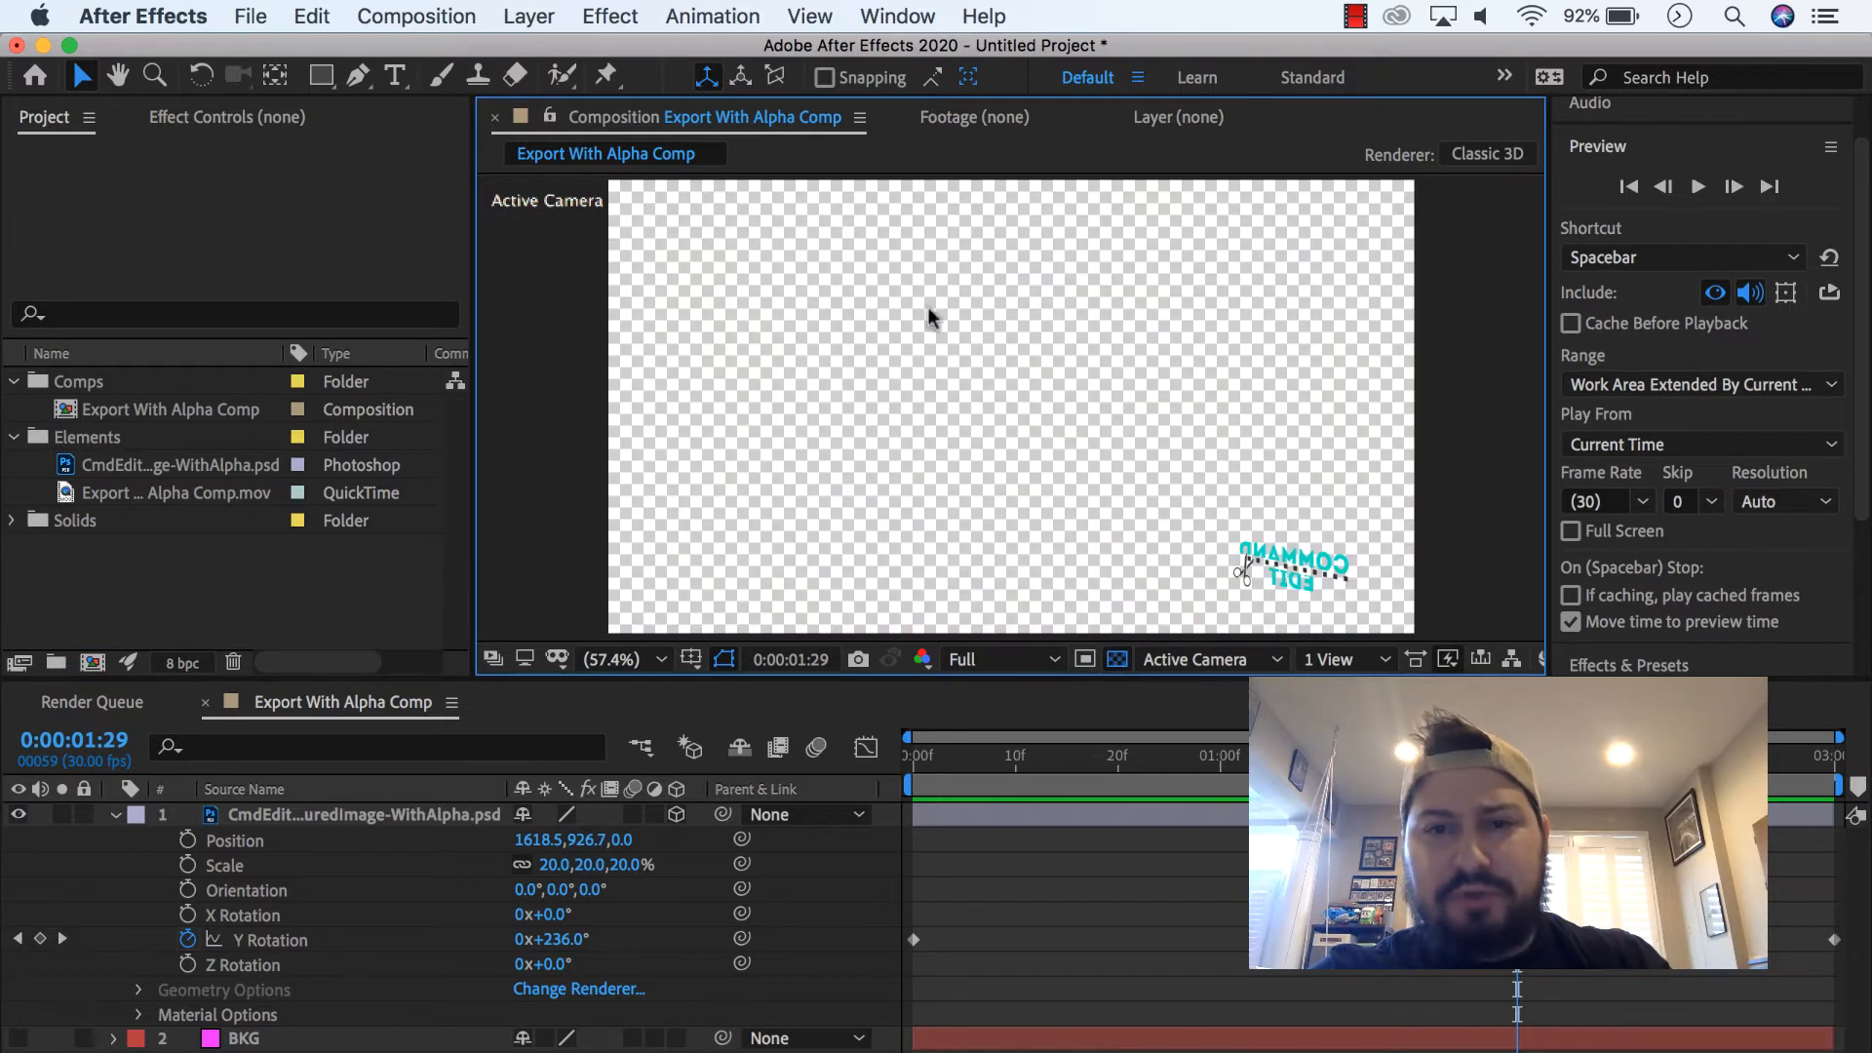
pyautogui.moveTo(950, 415)
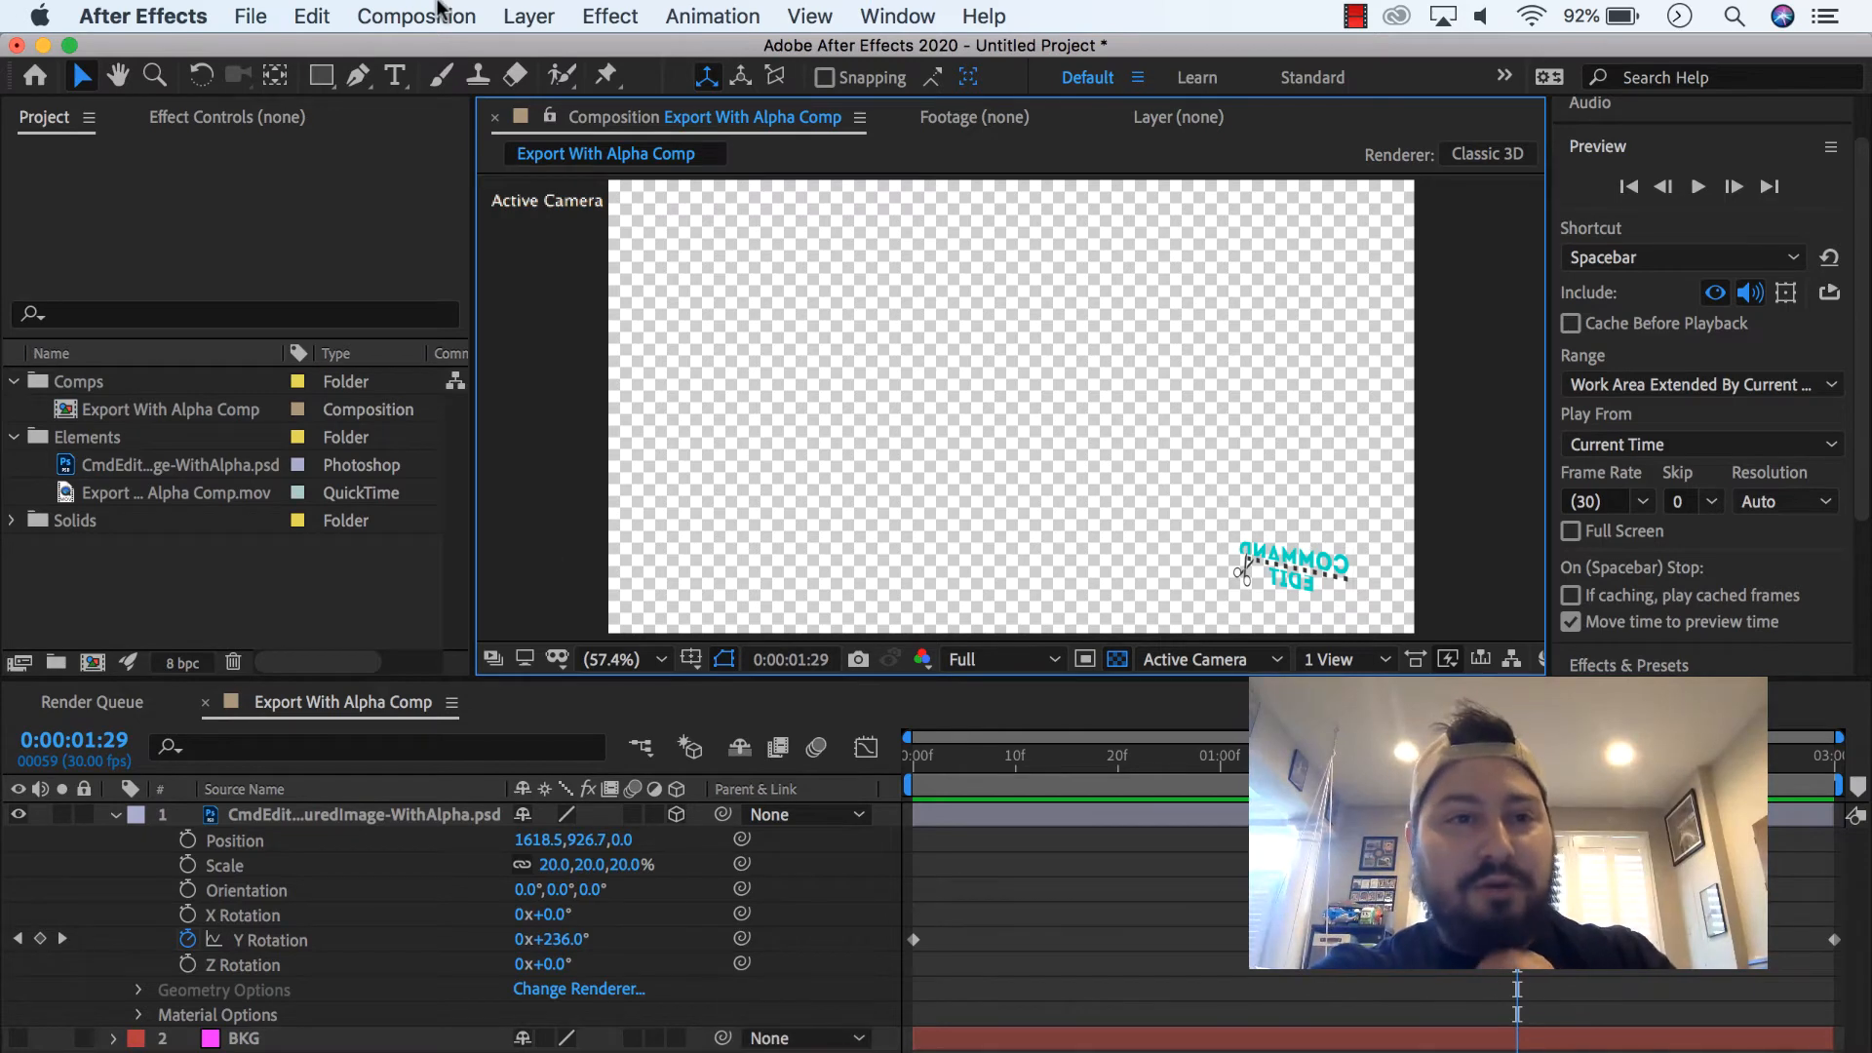
pyautogui.click(415, 16)
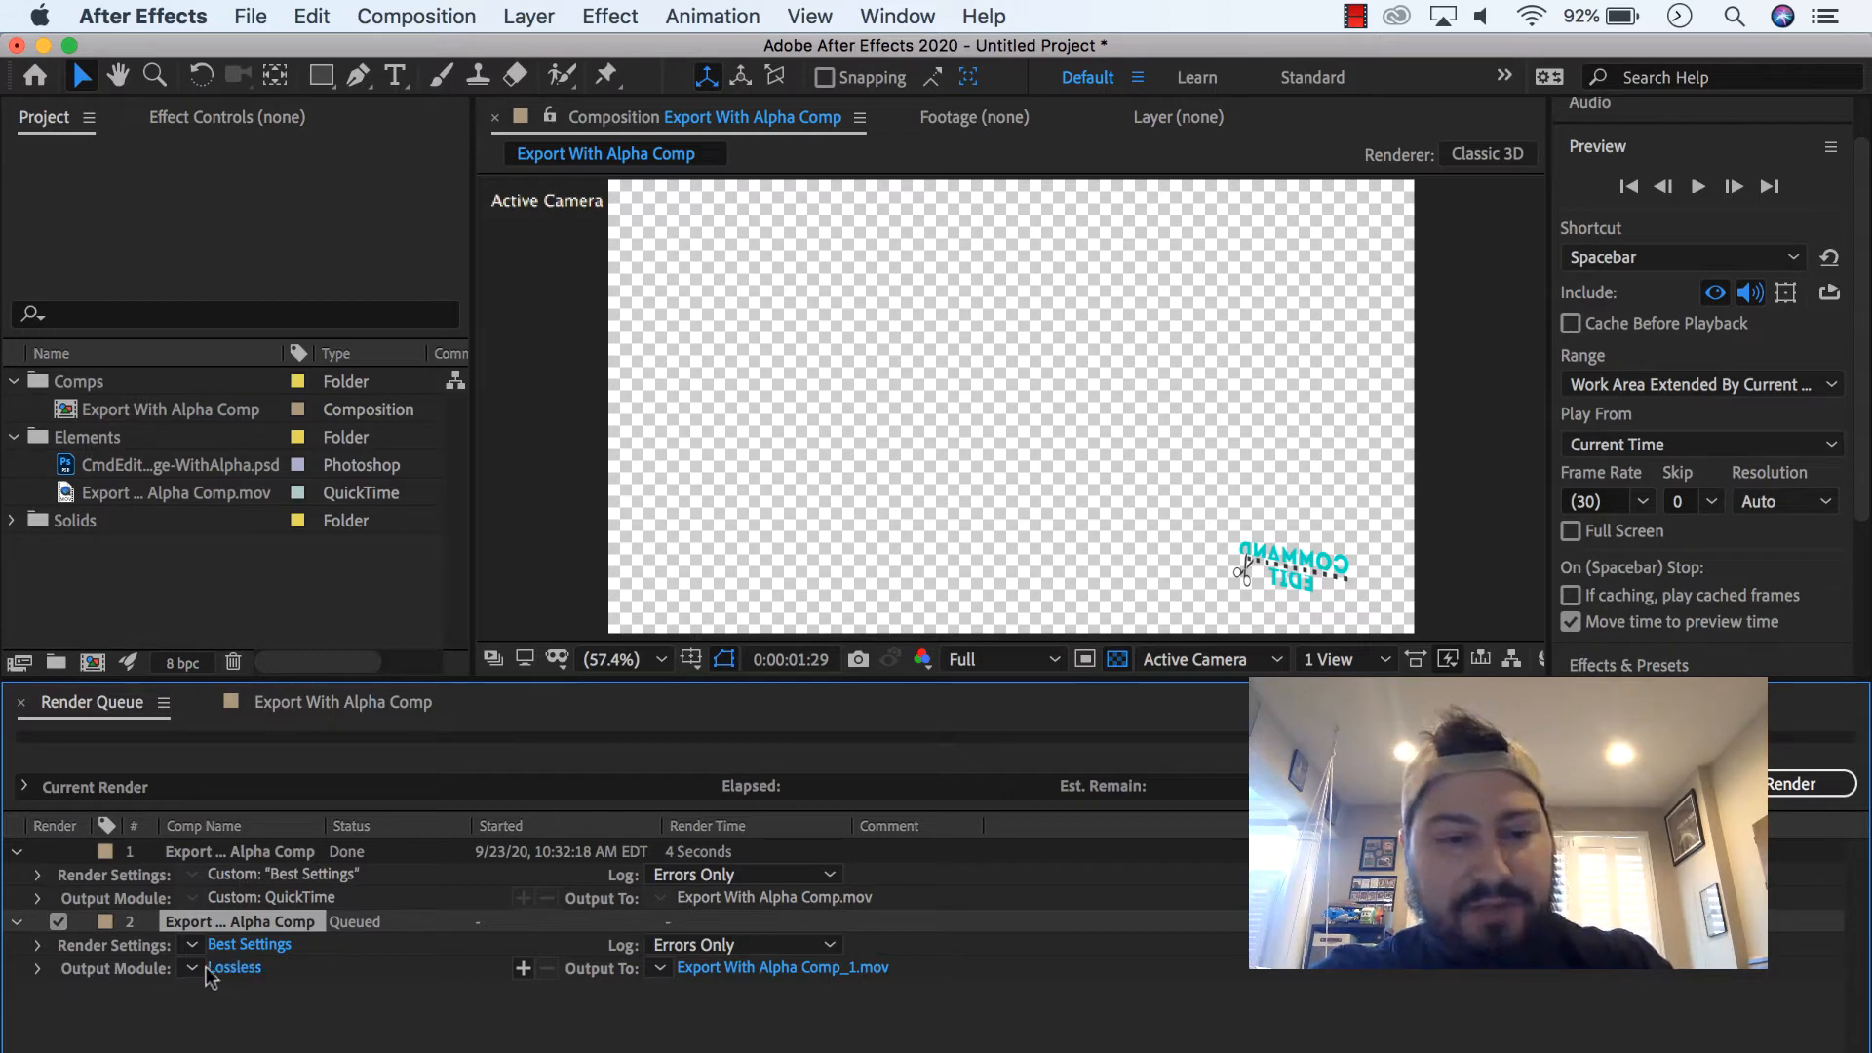
# Bring up the Lossless Output Module Settings and keep QuickTime as the format
pyautogui.click(234, 967)
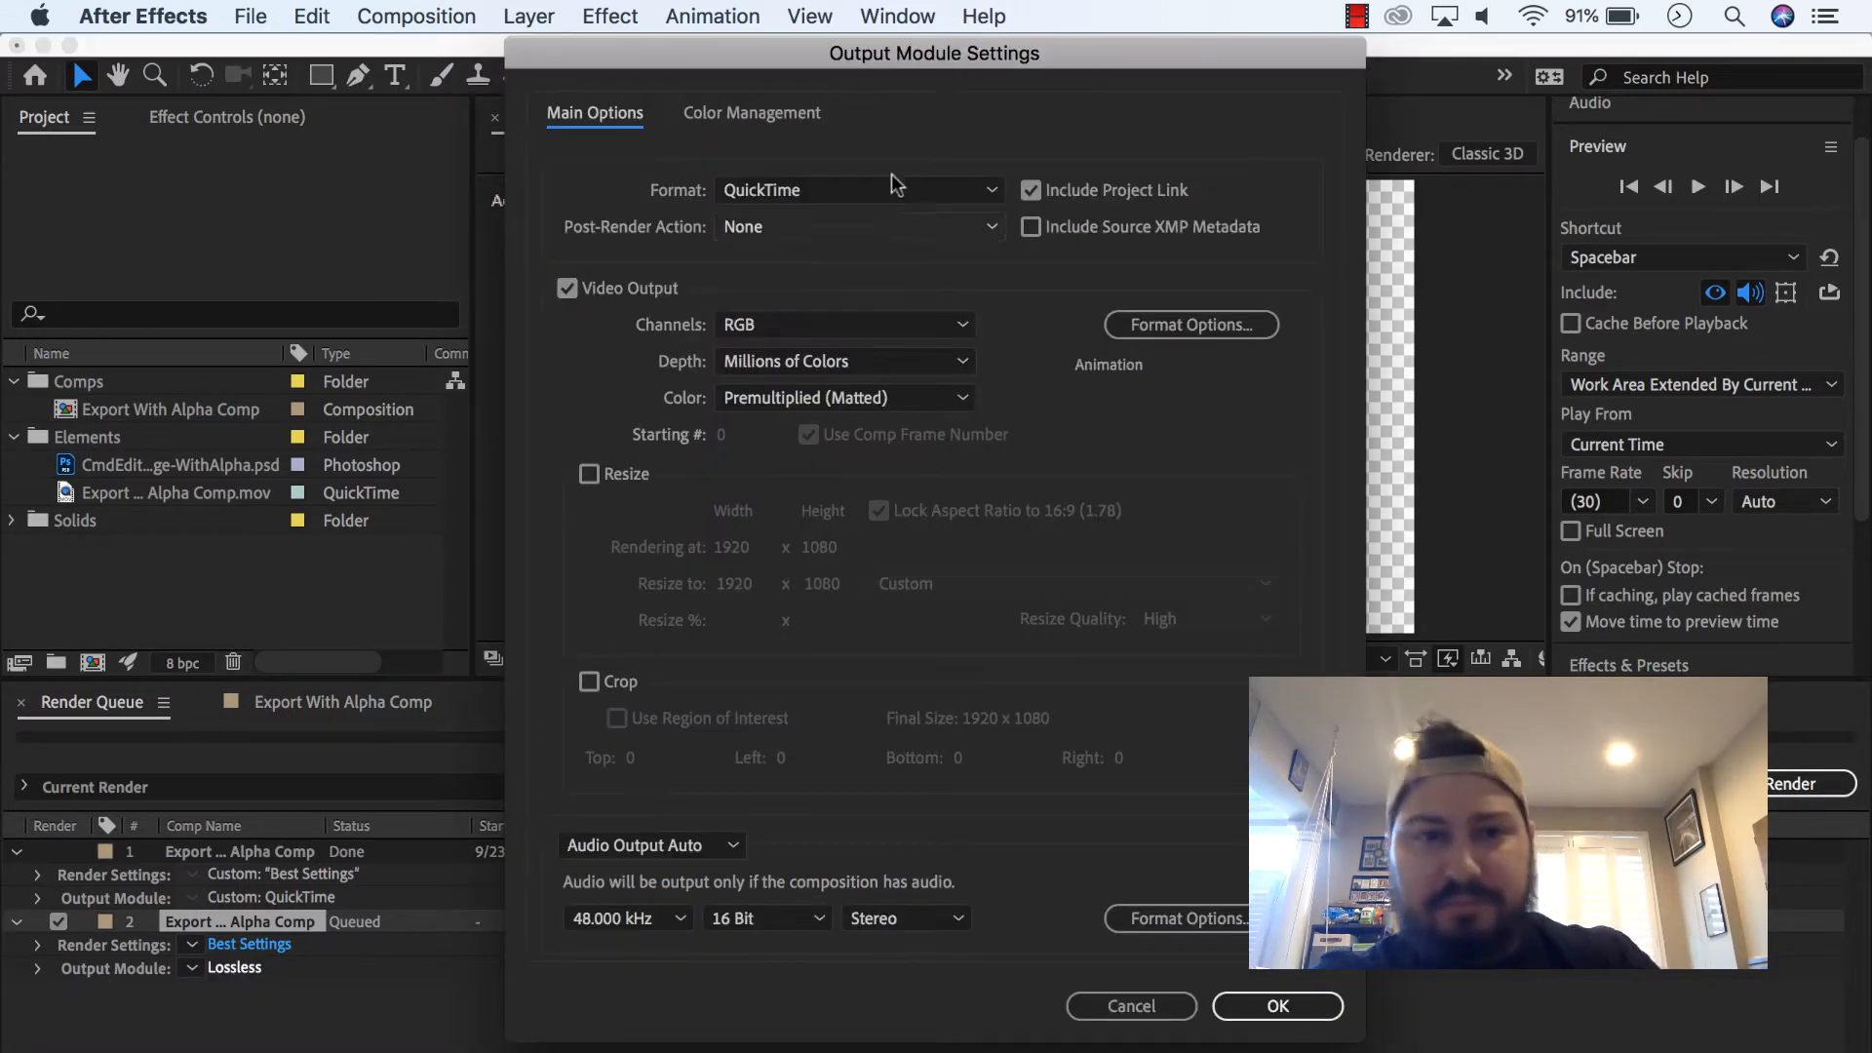
pyautogui.moveTo(714, 332)
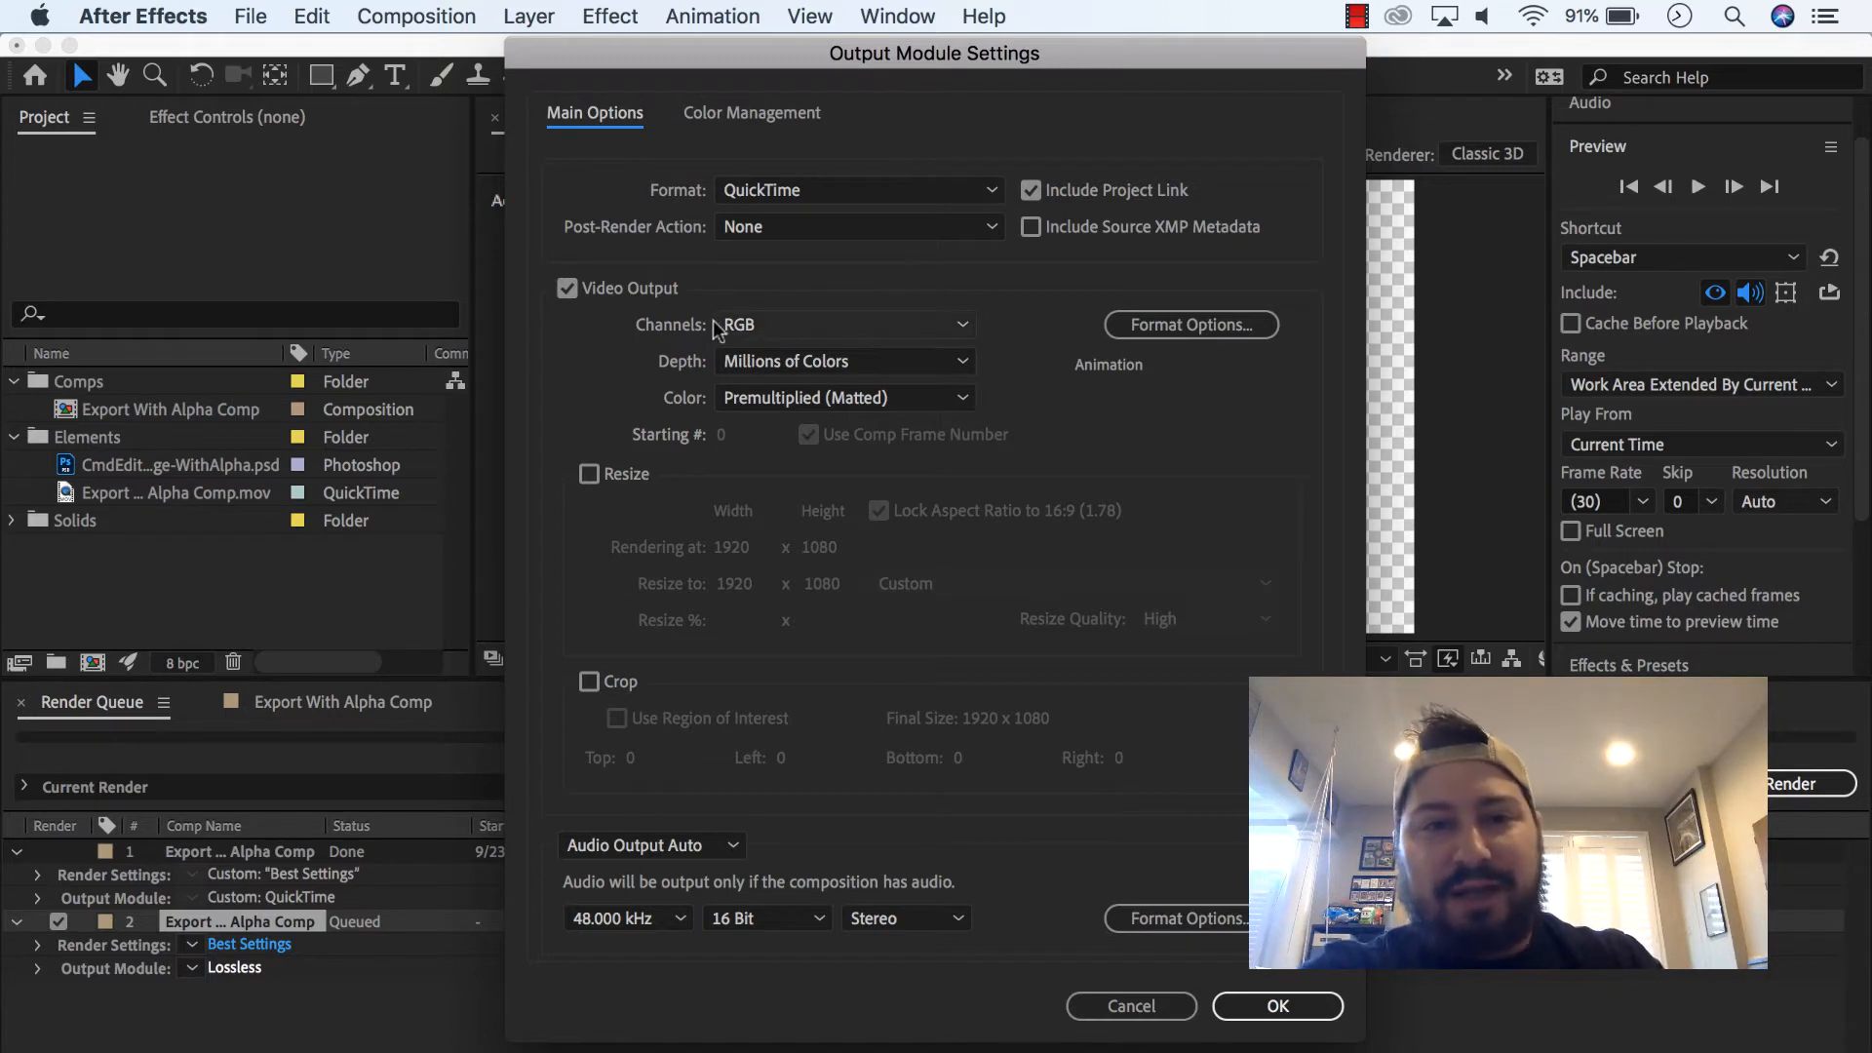
pyautogui.click(858, 189)
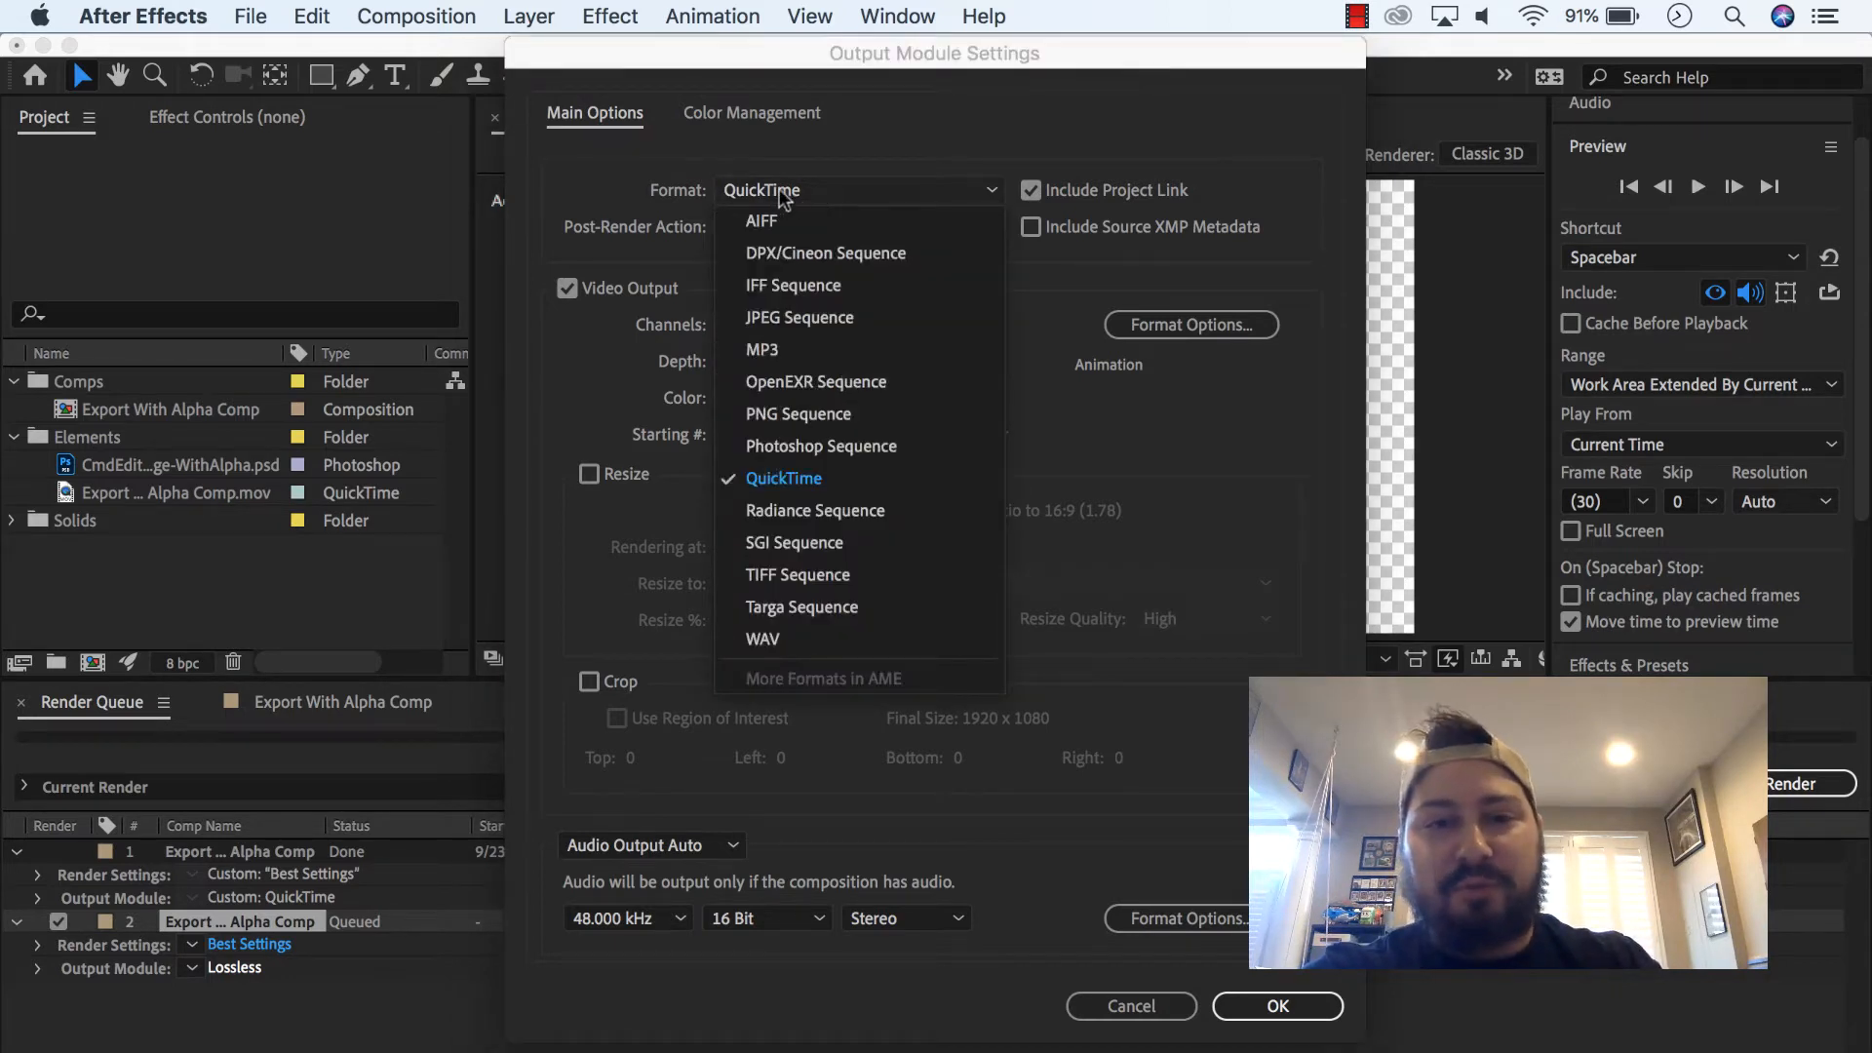
pyautogui.click(784, 478)
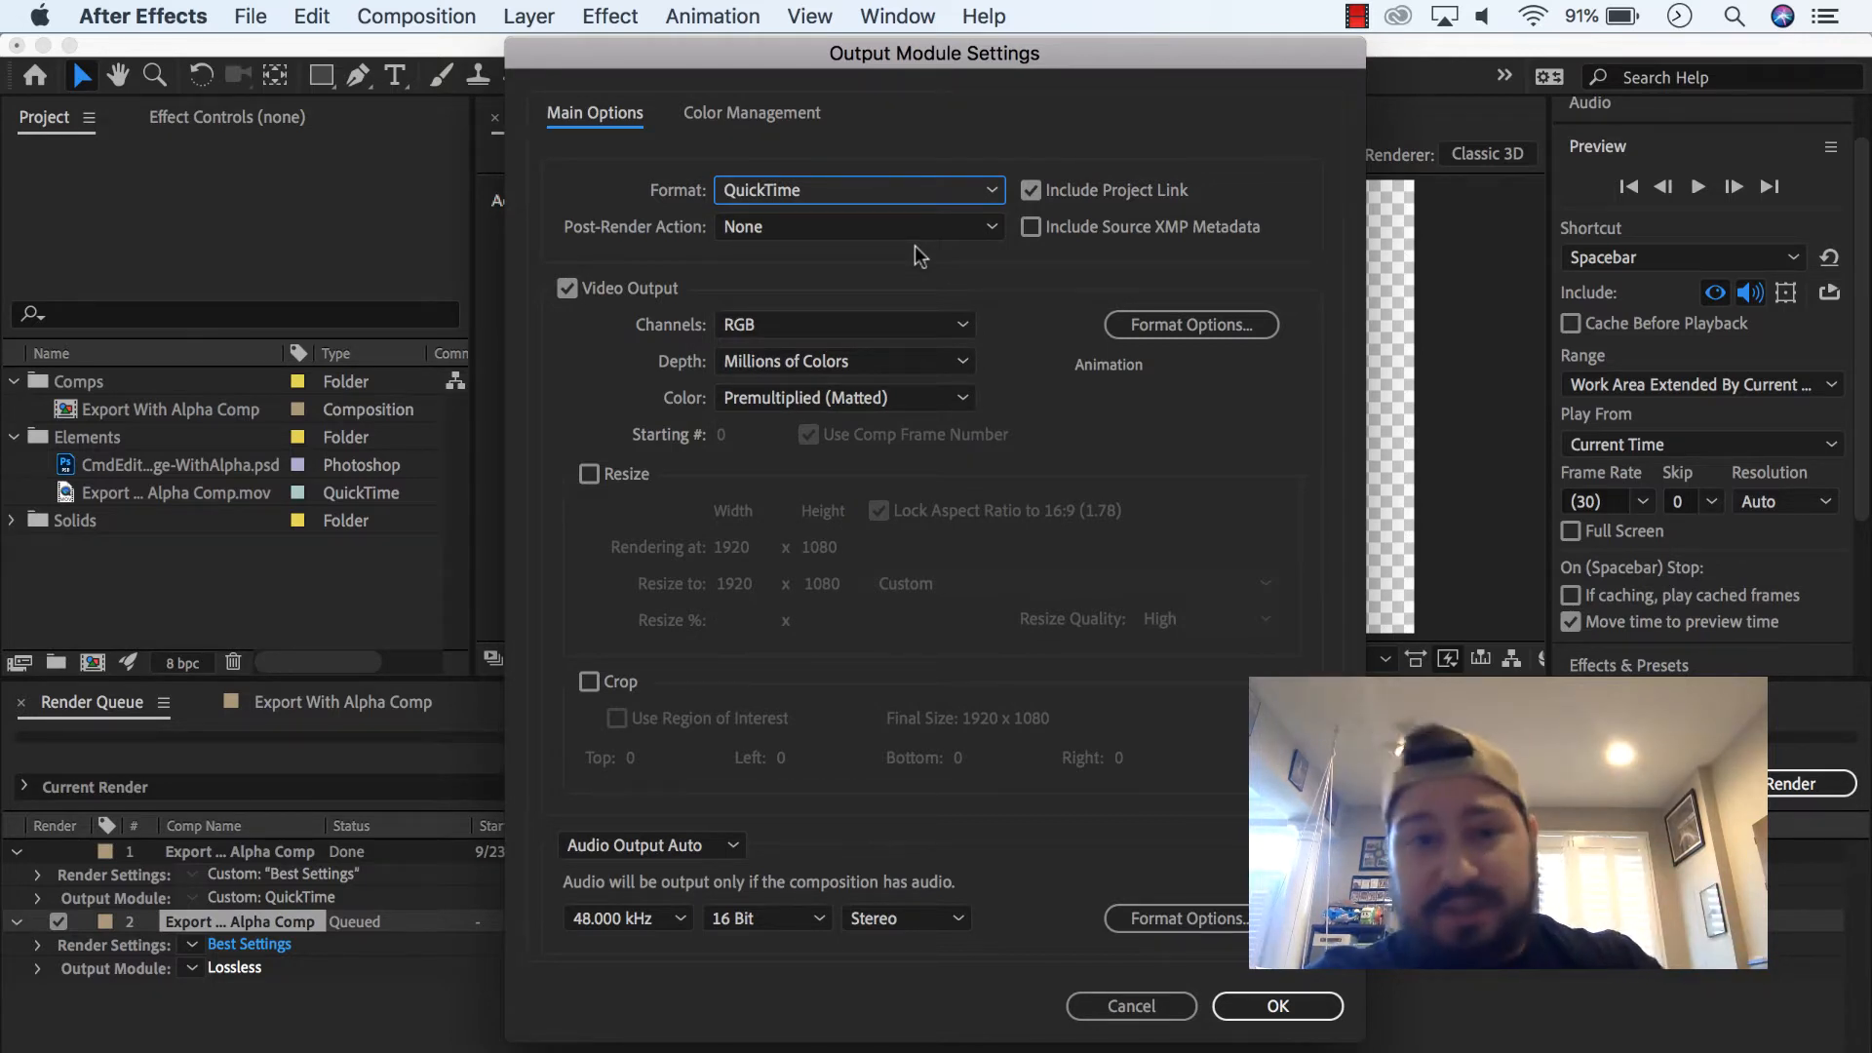
pyautogui.click(858, 189)
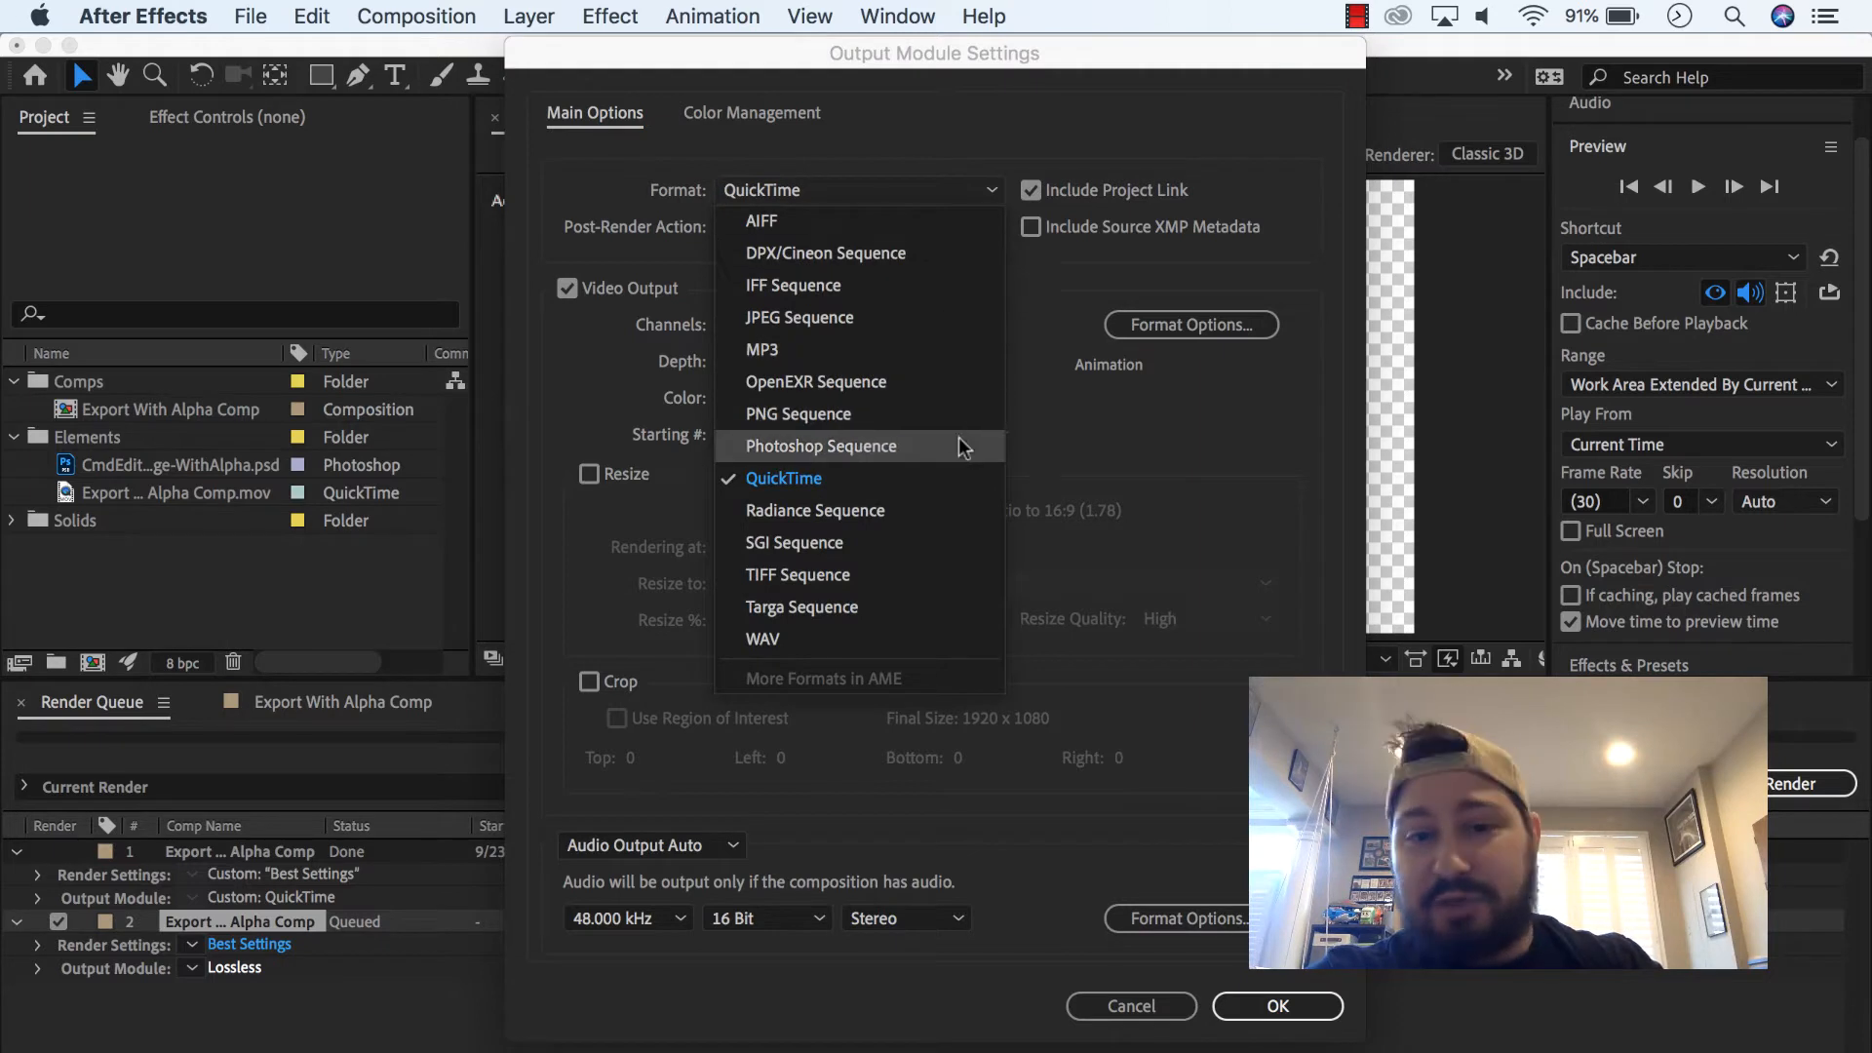
pyautogui.moveTo(1114, 472)
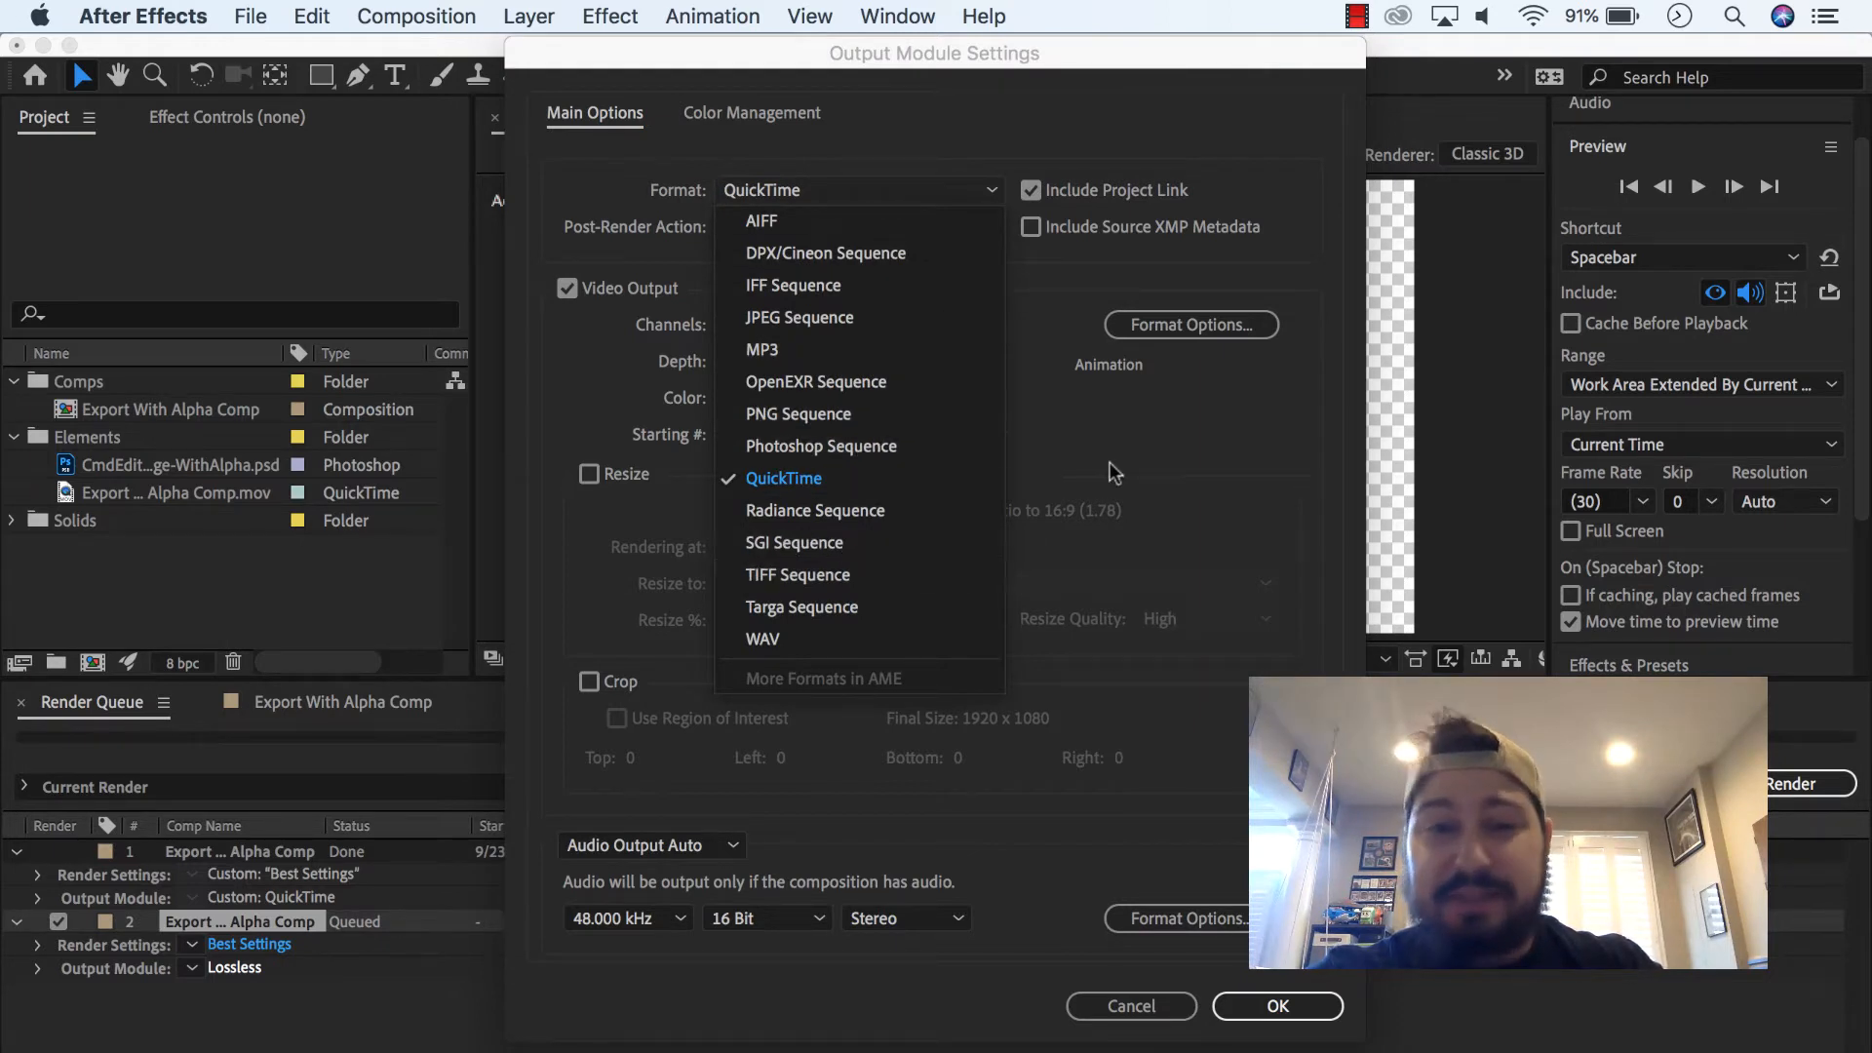
pyautogui.click(784, 478)
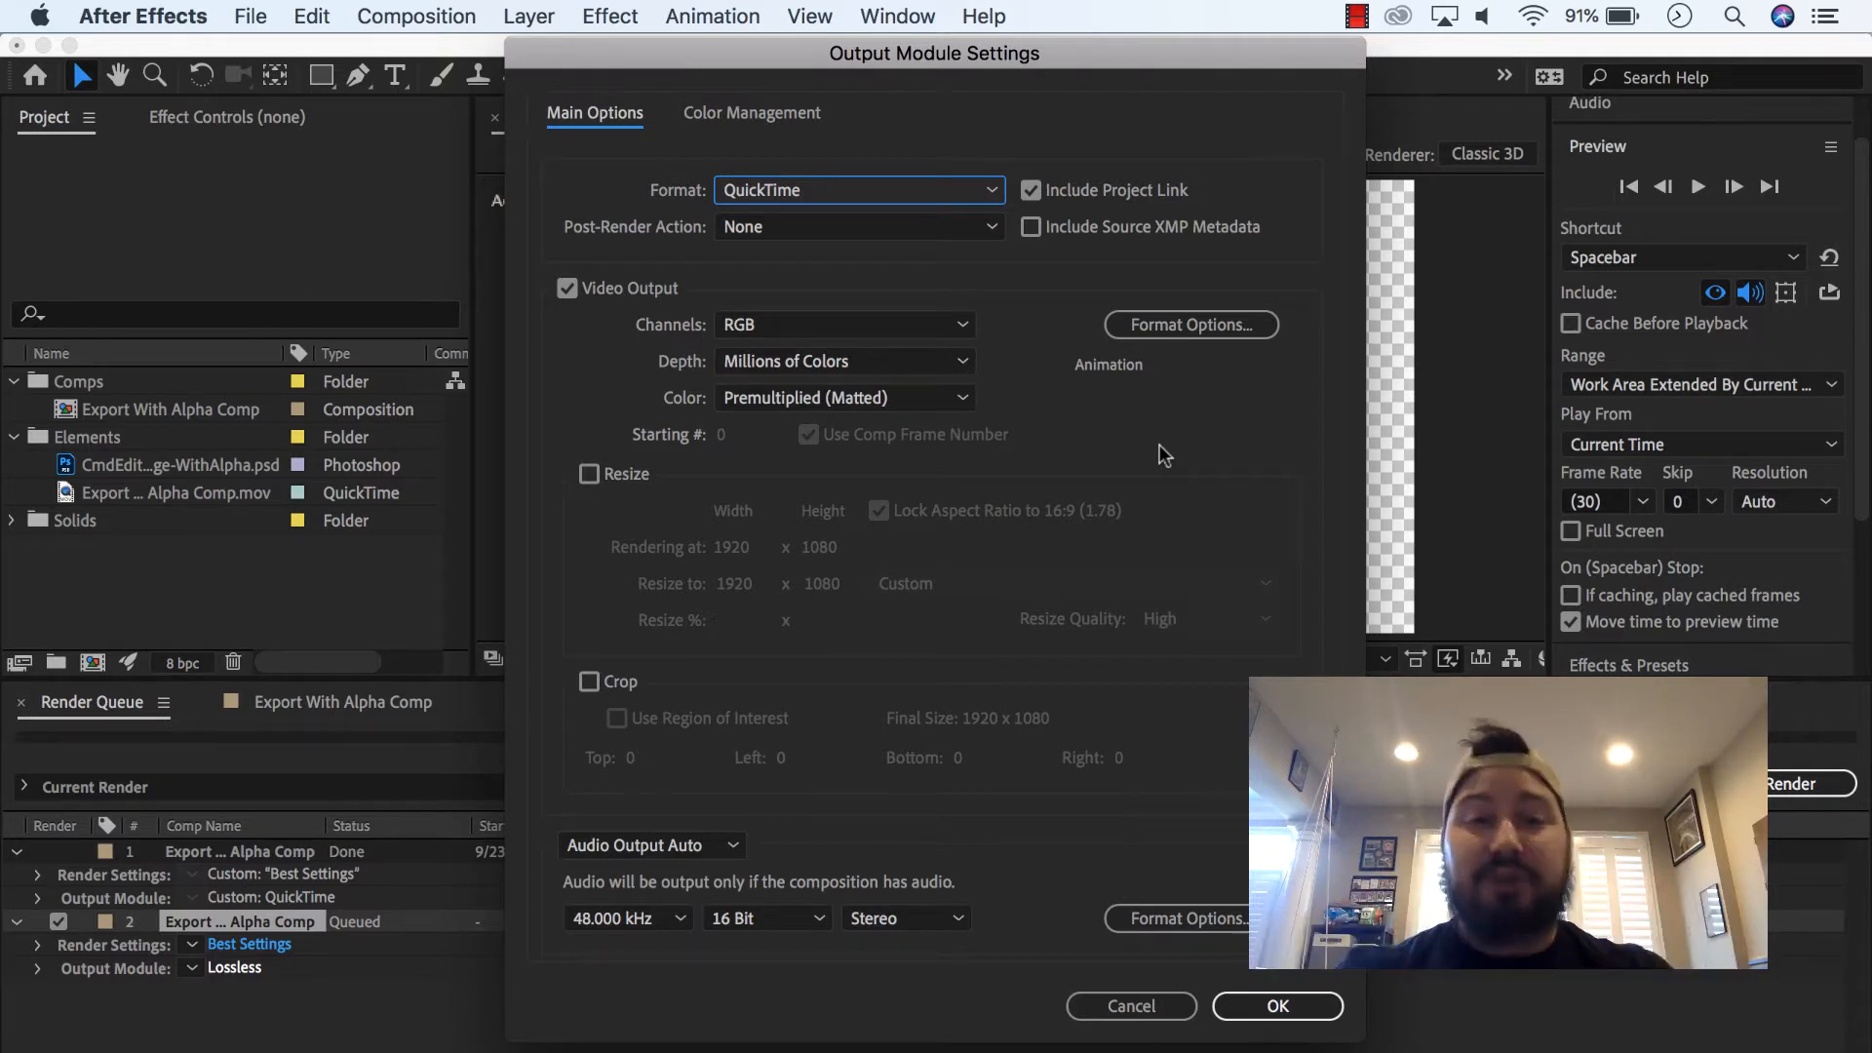
pyautogui.moveTo(911, 291)
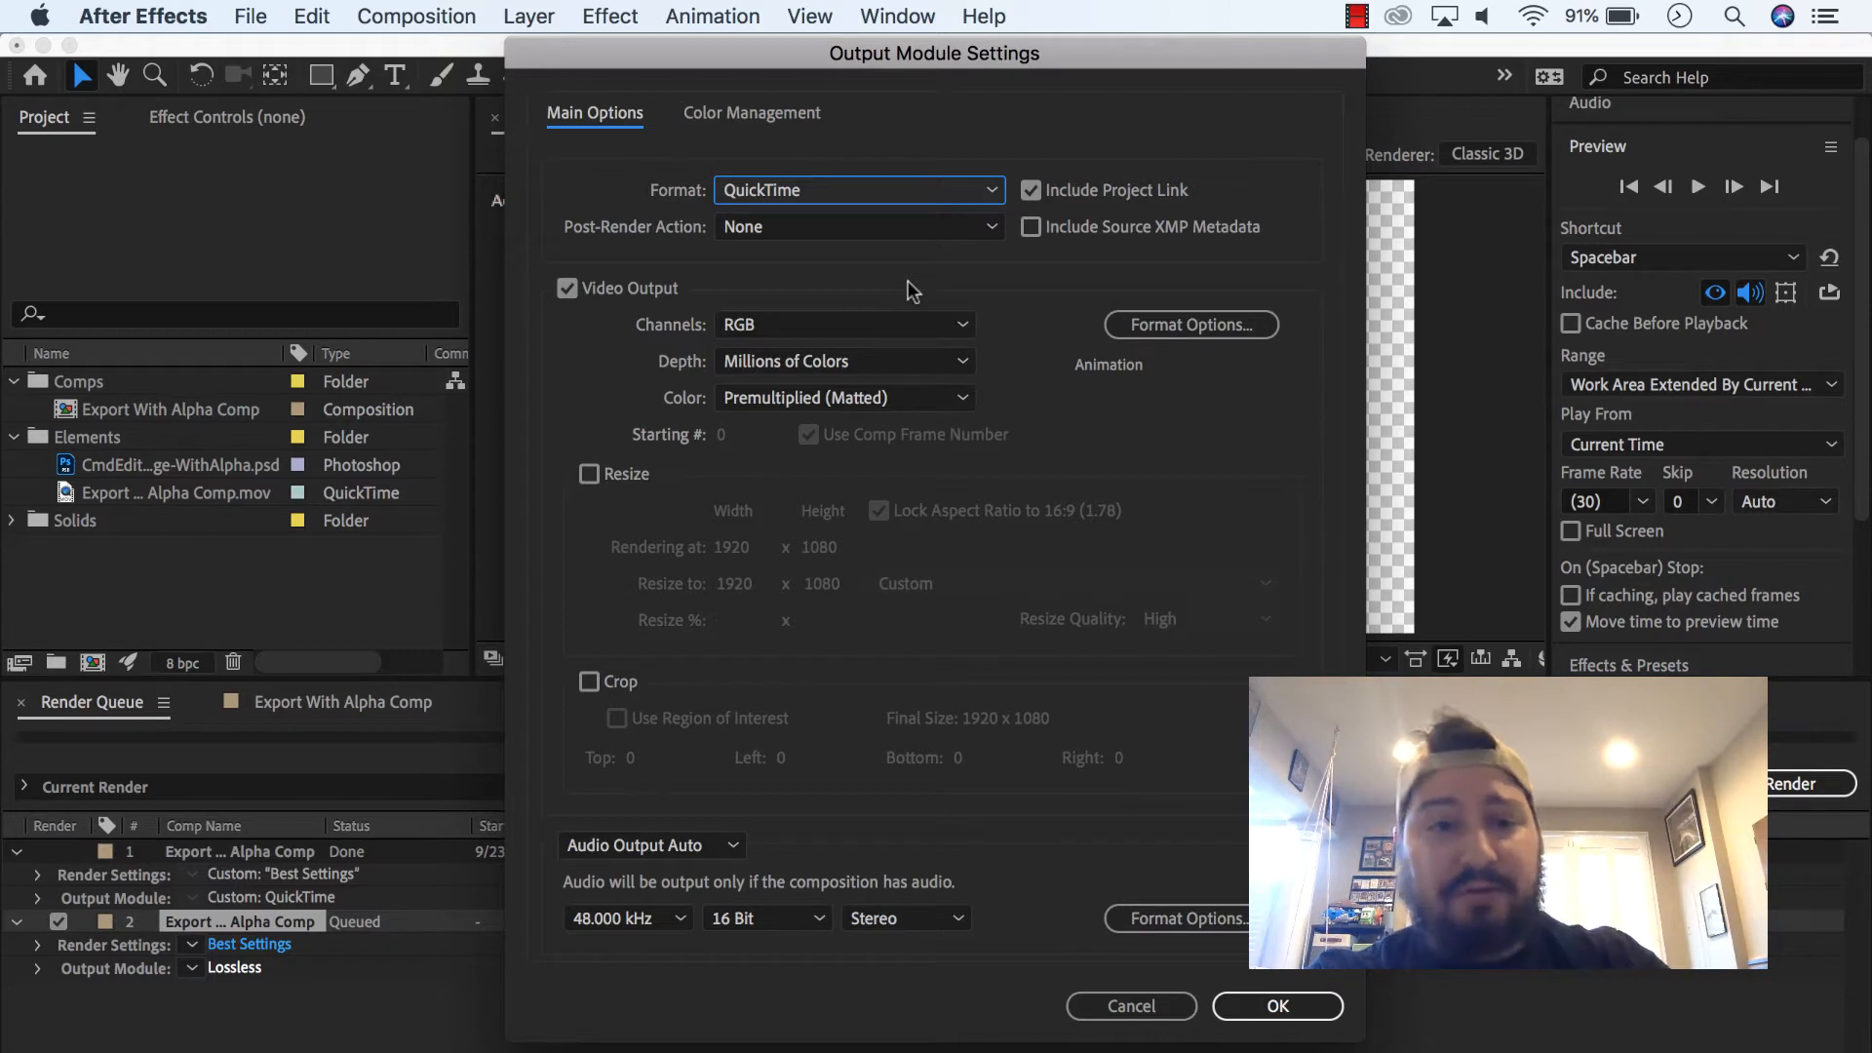
pyautogui.moveTo(706, 304)
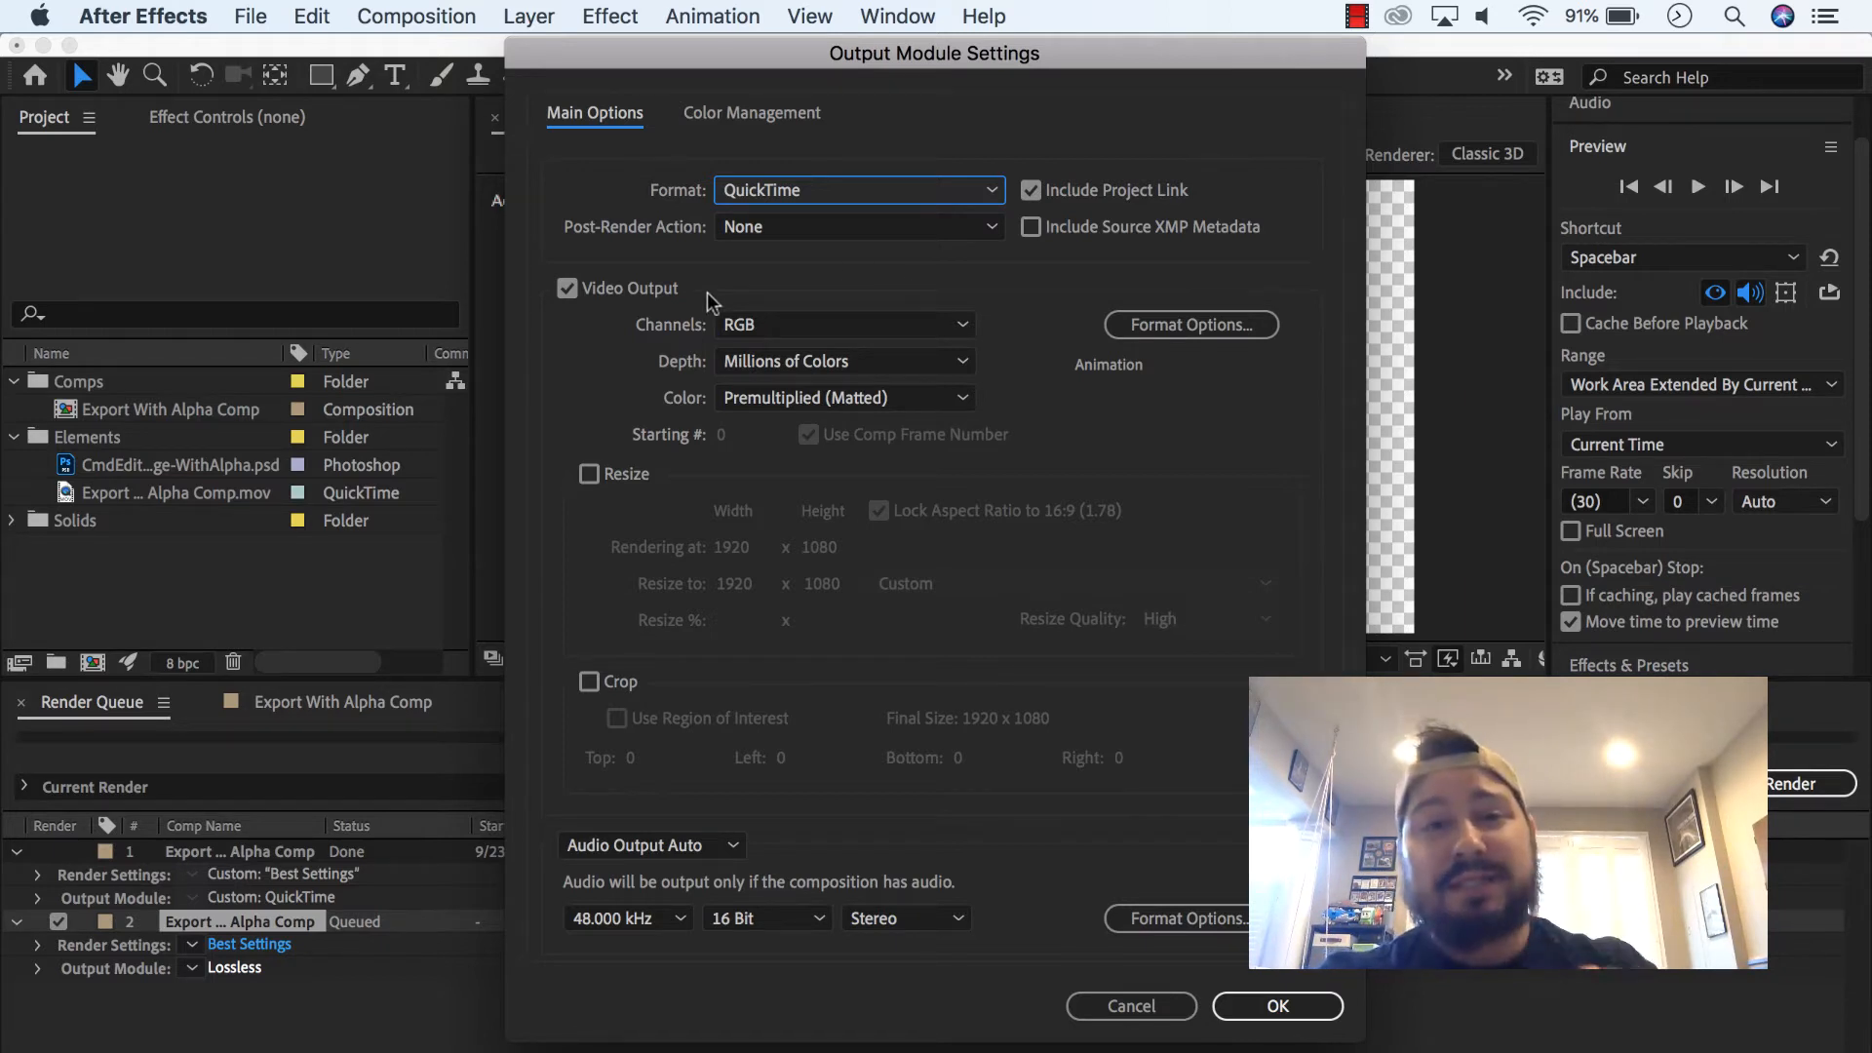
pyautogui.moveTo(656, 339)
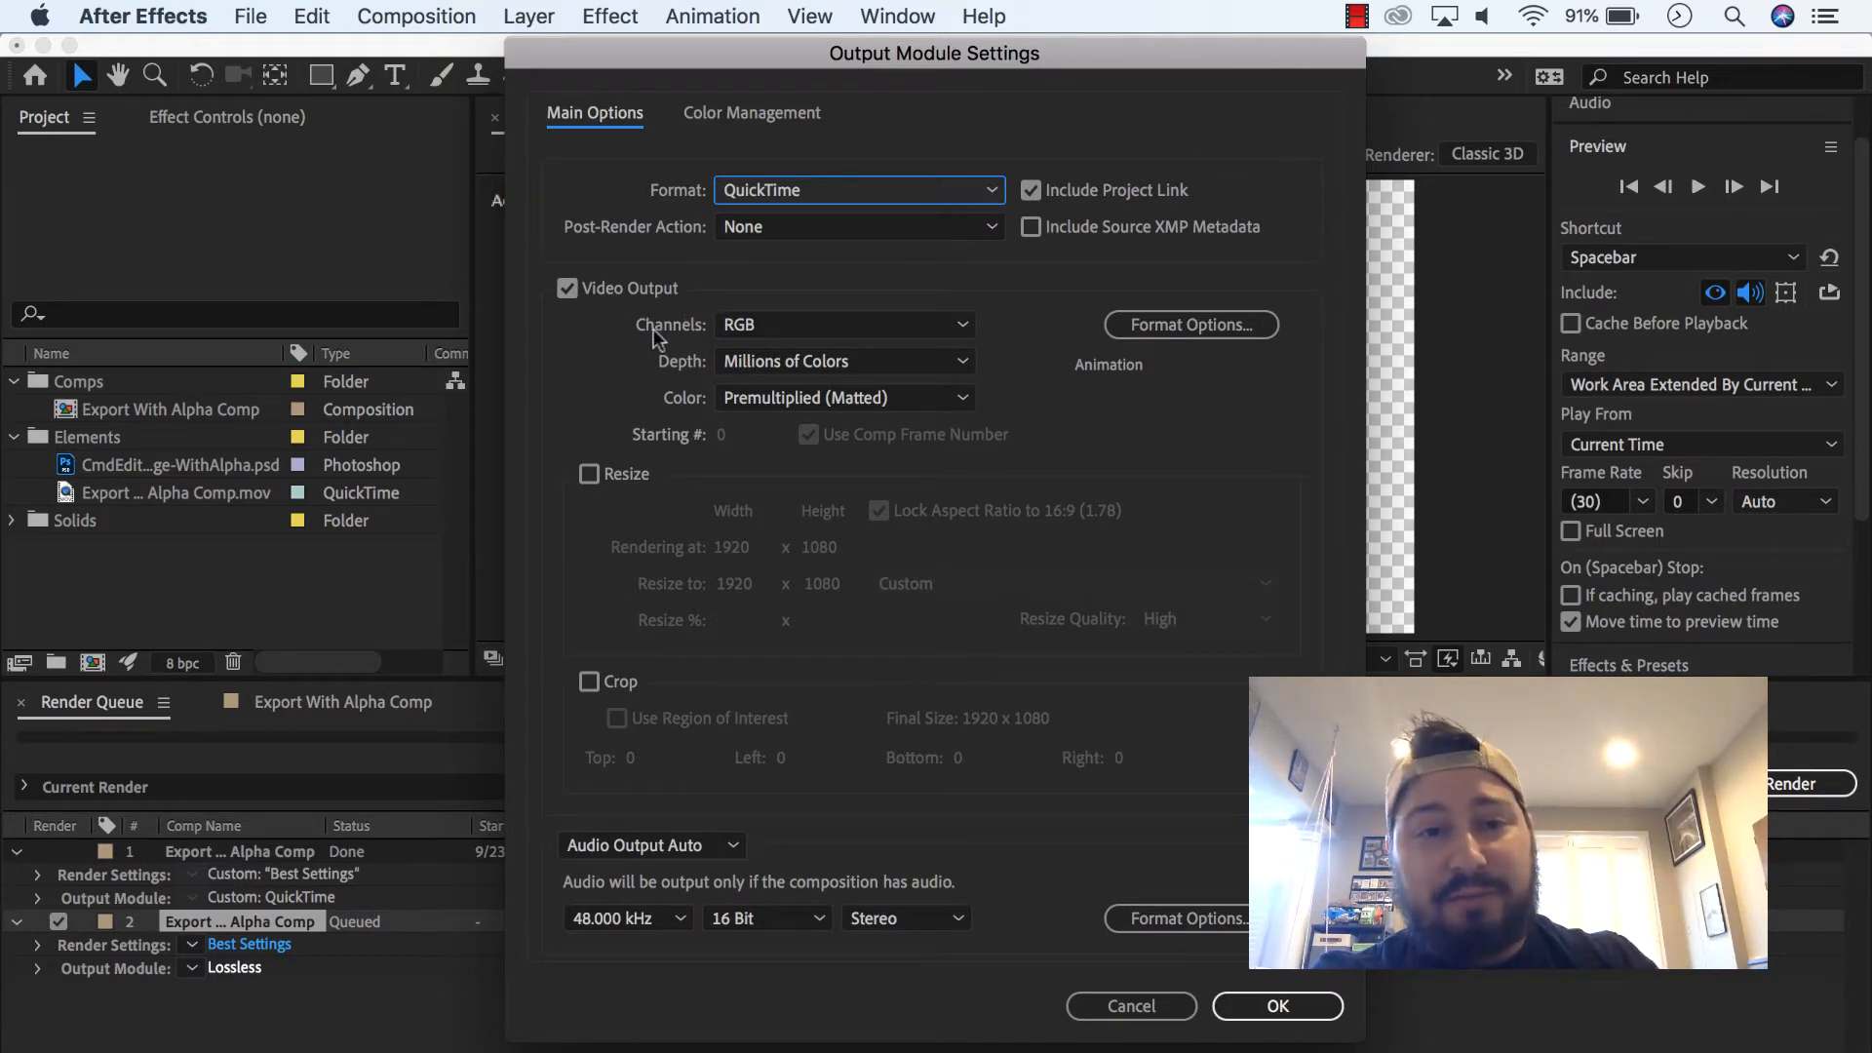
# Set the QuickTime output's Channels to RGB + Alpha and confirm the settings
pyautogui.click(842, 324)
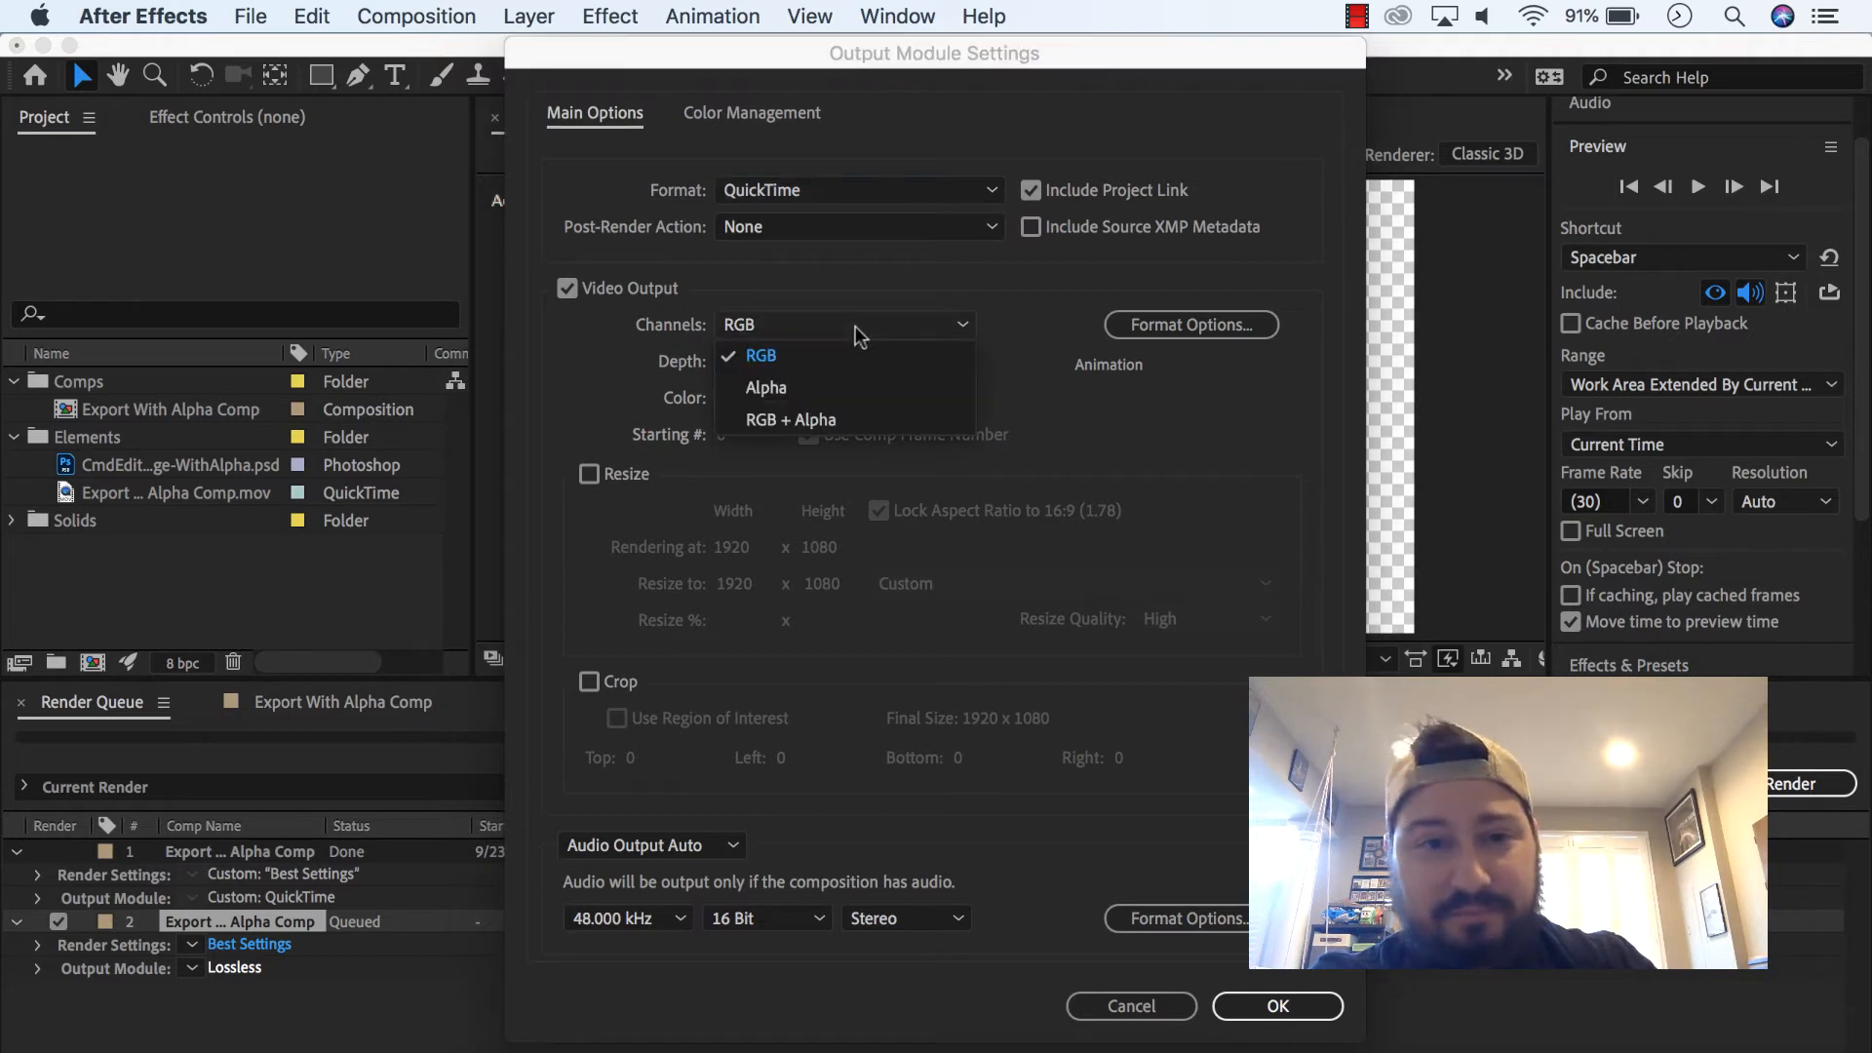
pyautogui.moveTo(791, 420)
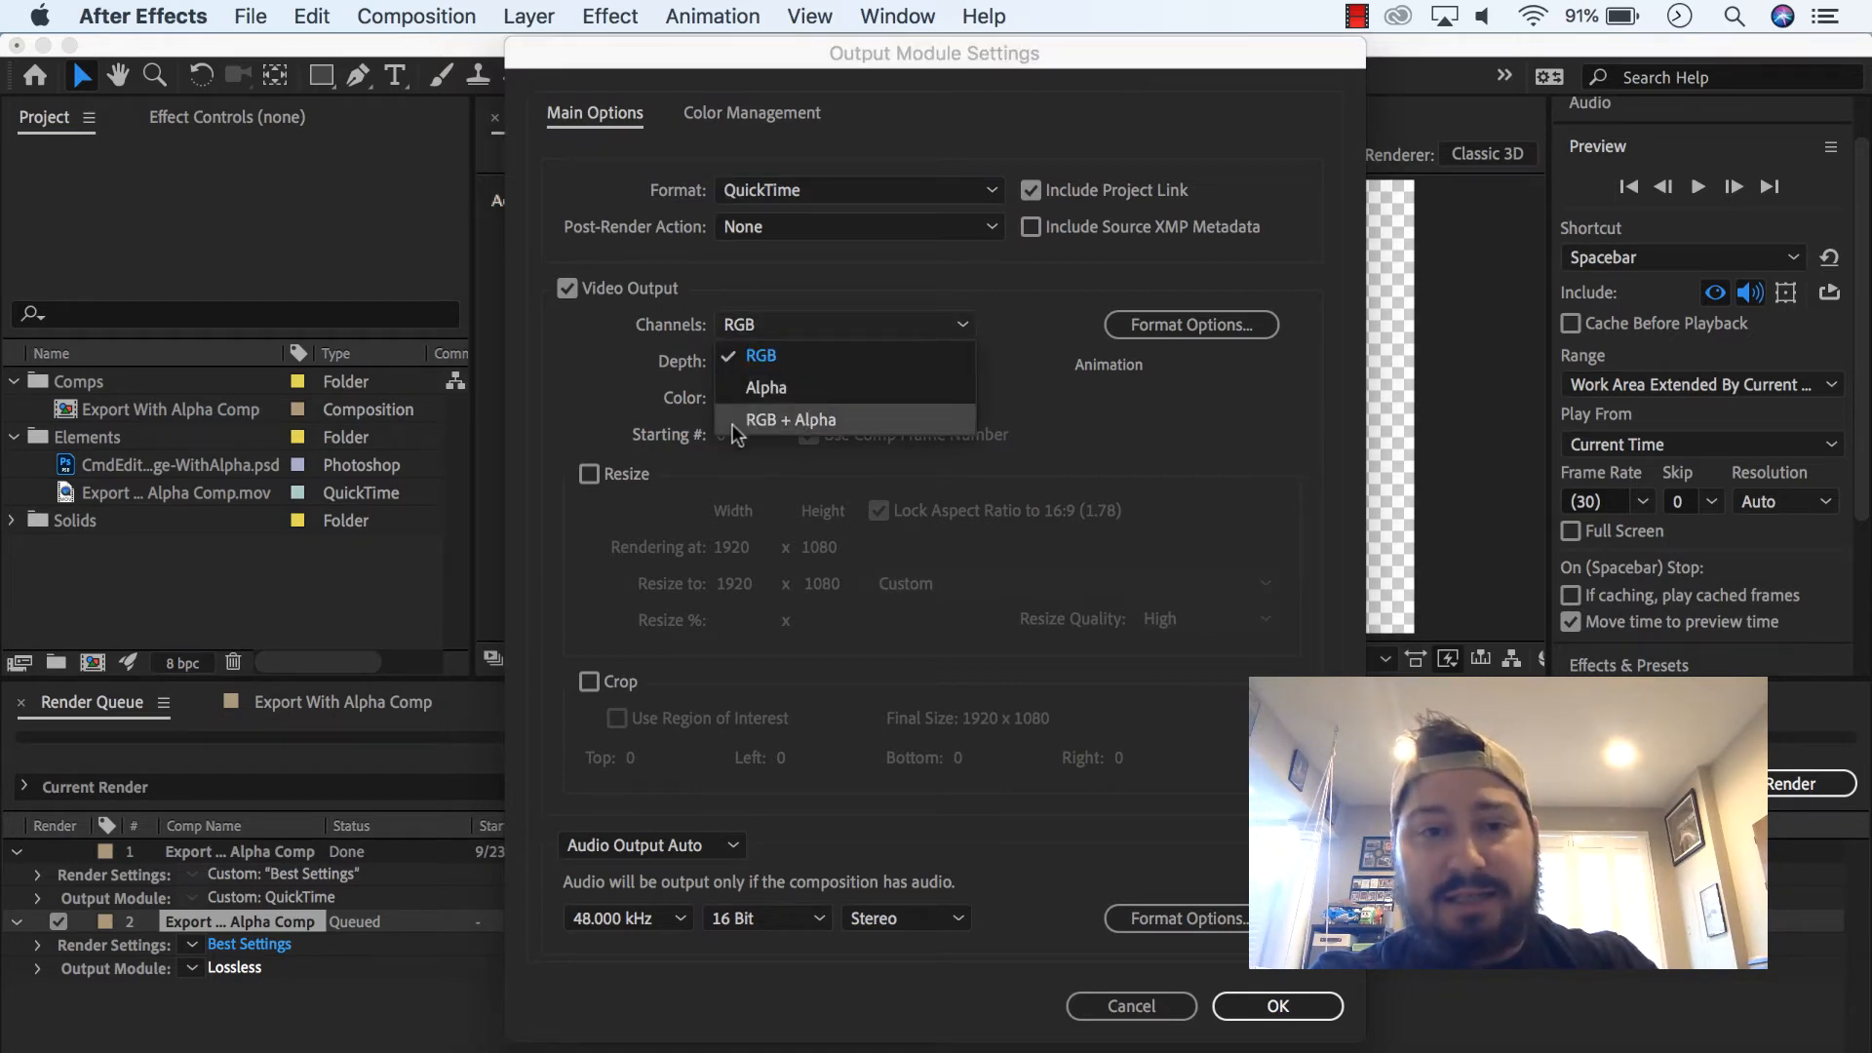
pyautogui.click(790, 419)
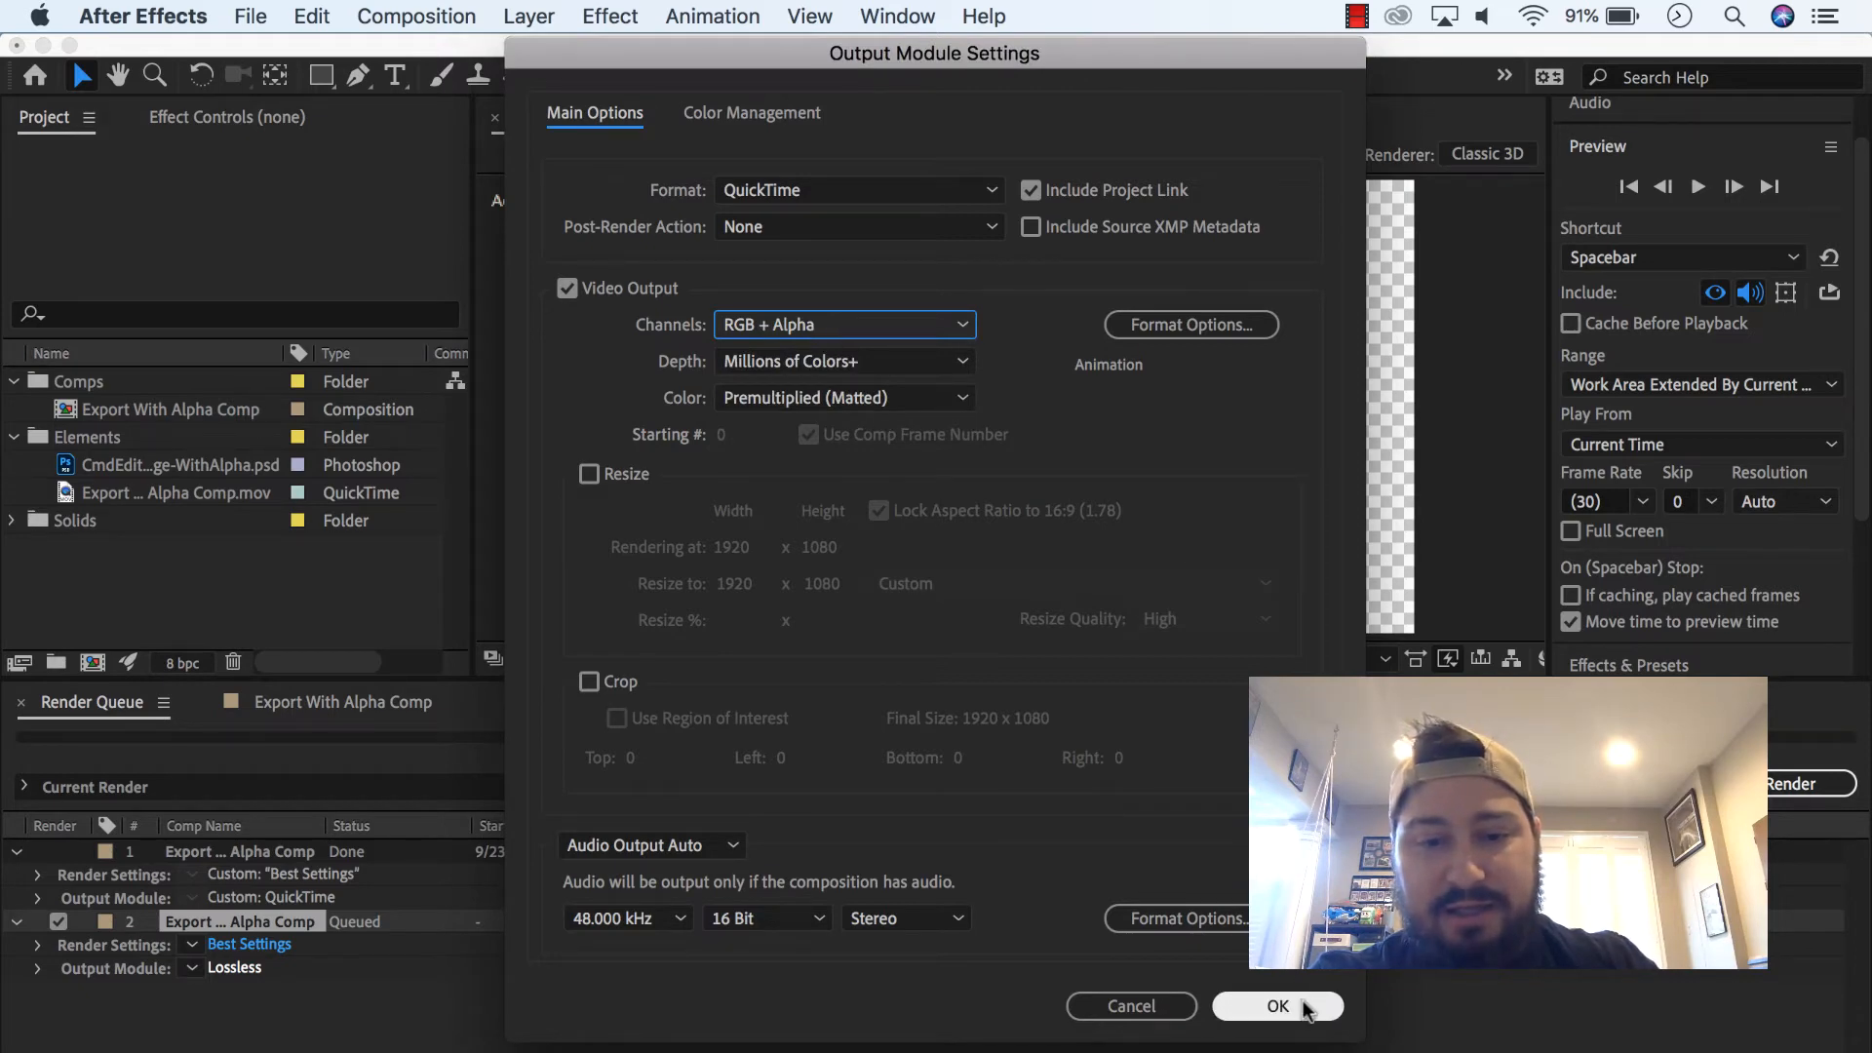
pyautogui.click(1276, 1006)
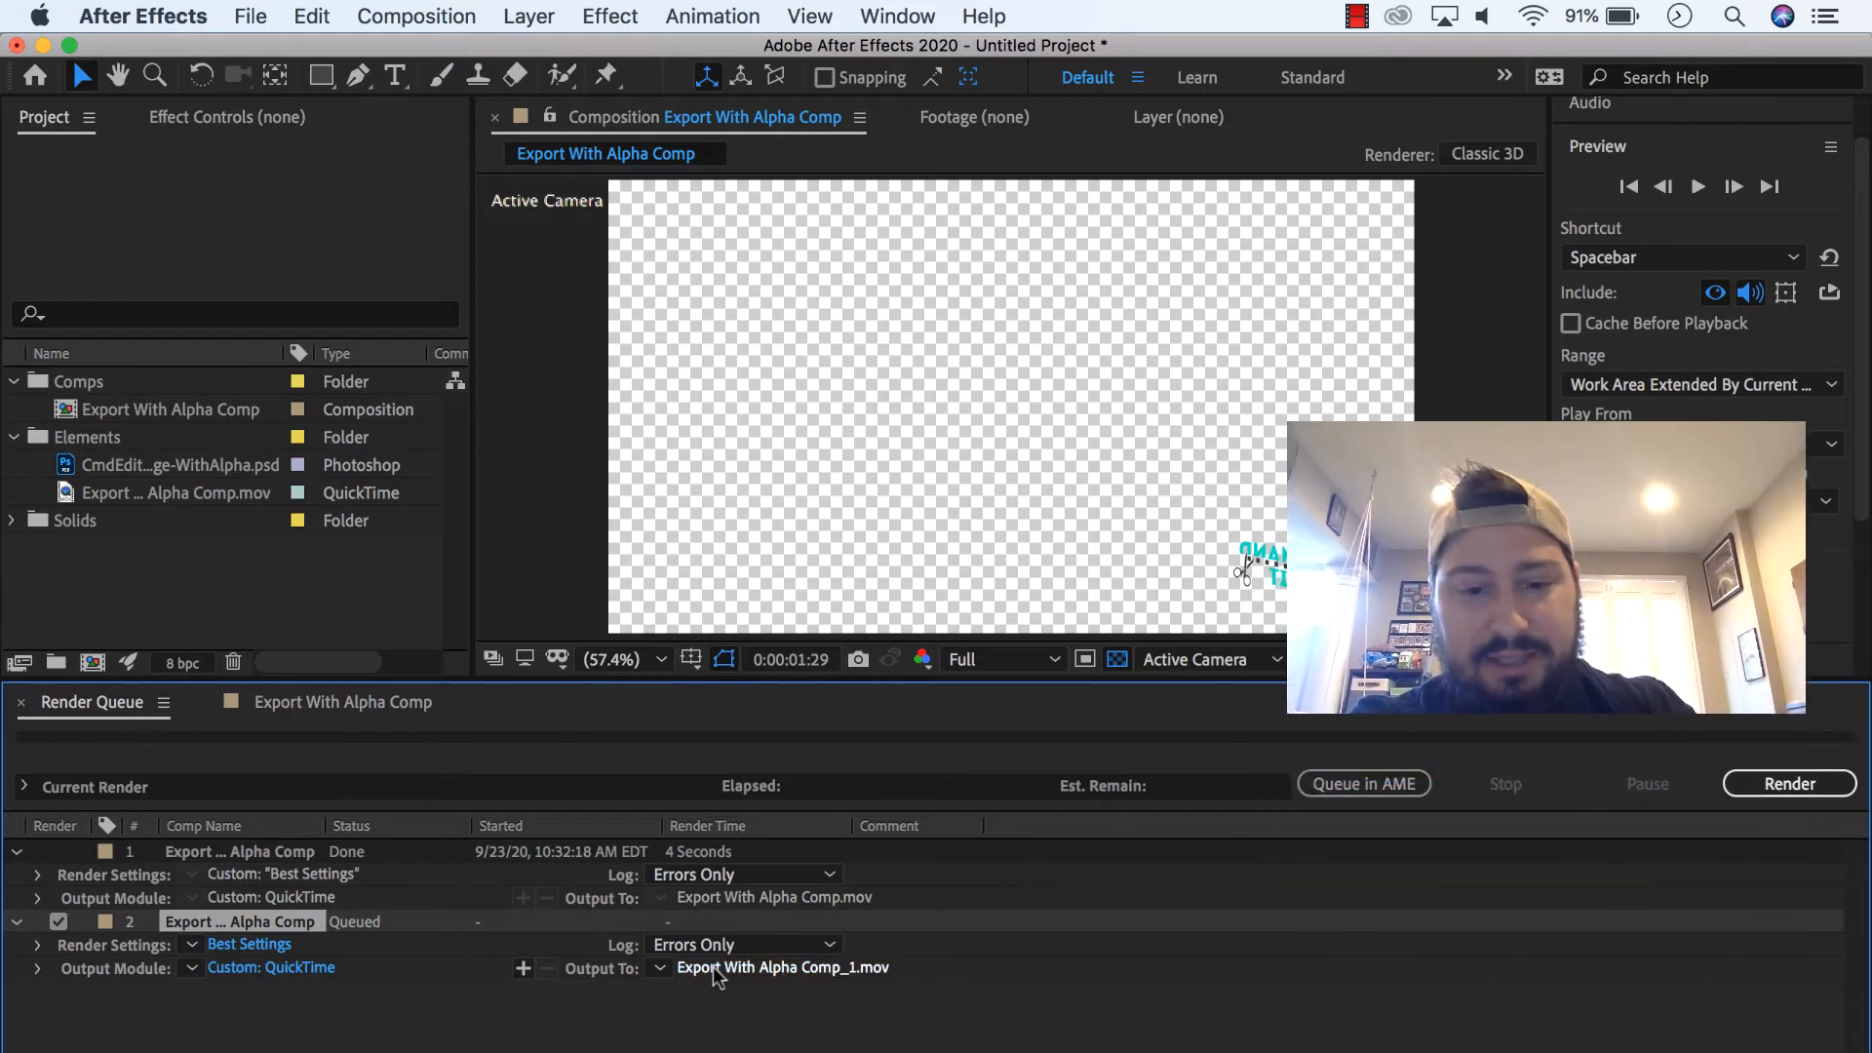
# Confirm the output file as Export With Alpha Comp_1.mov in the project folder
pyautogui.click(784, 967)
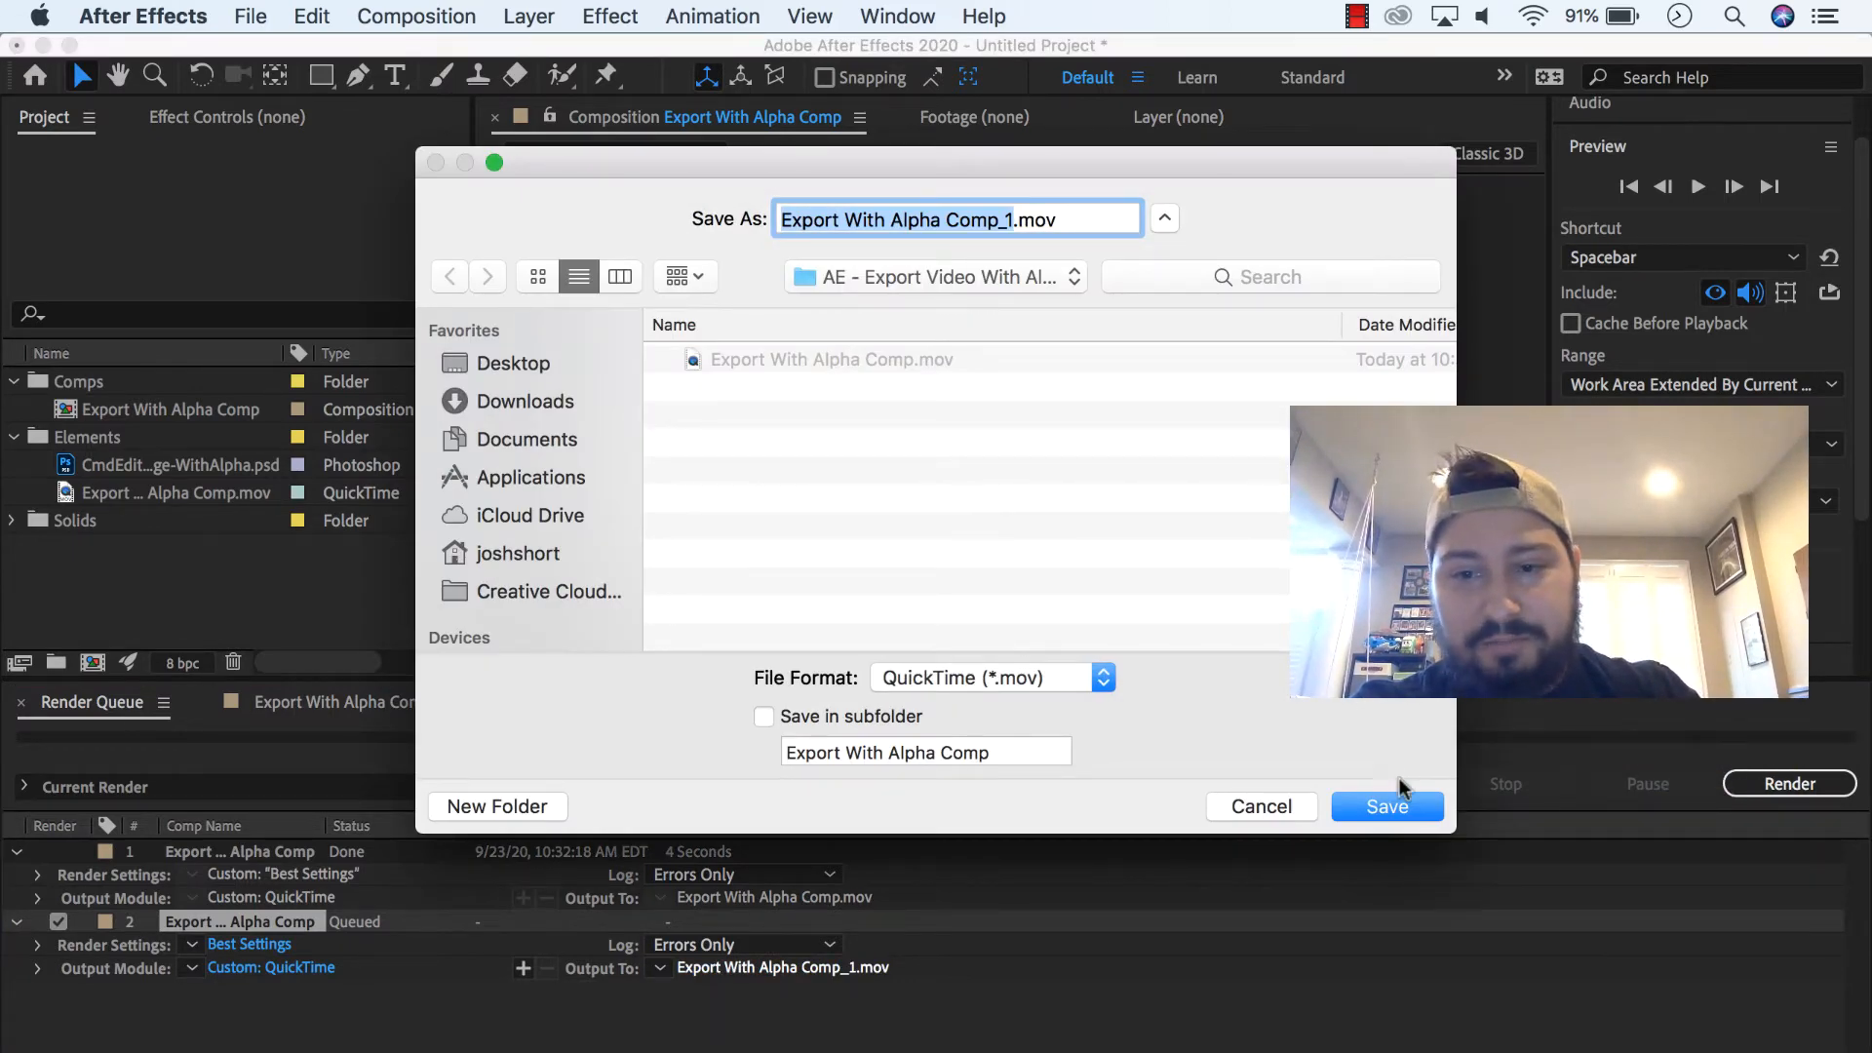
pyautogui.click(1386, 806)
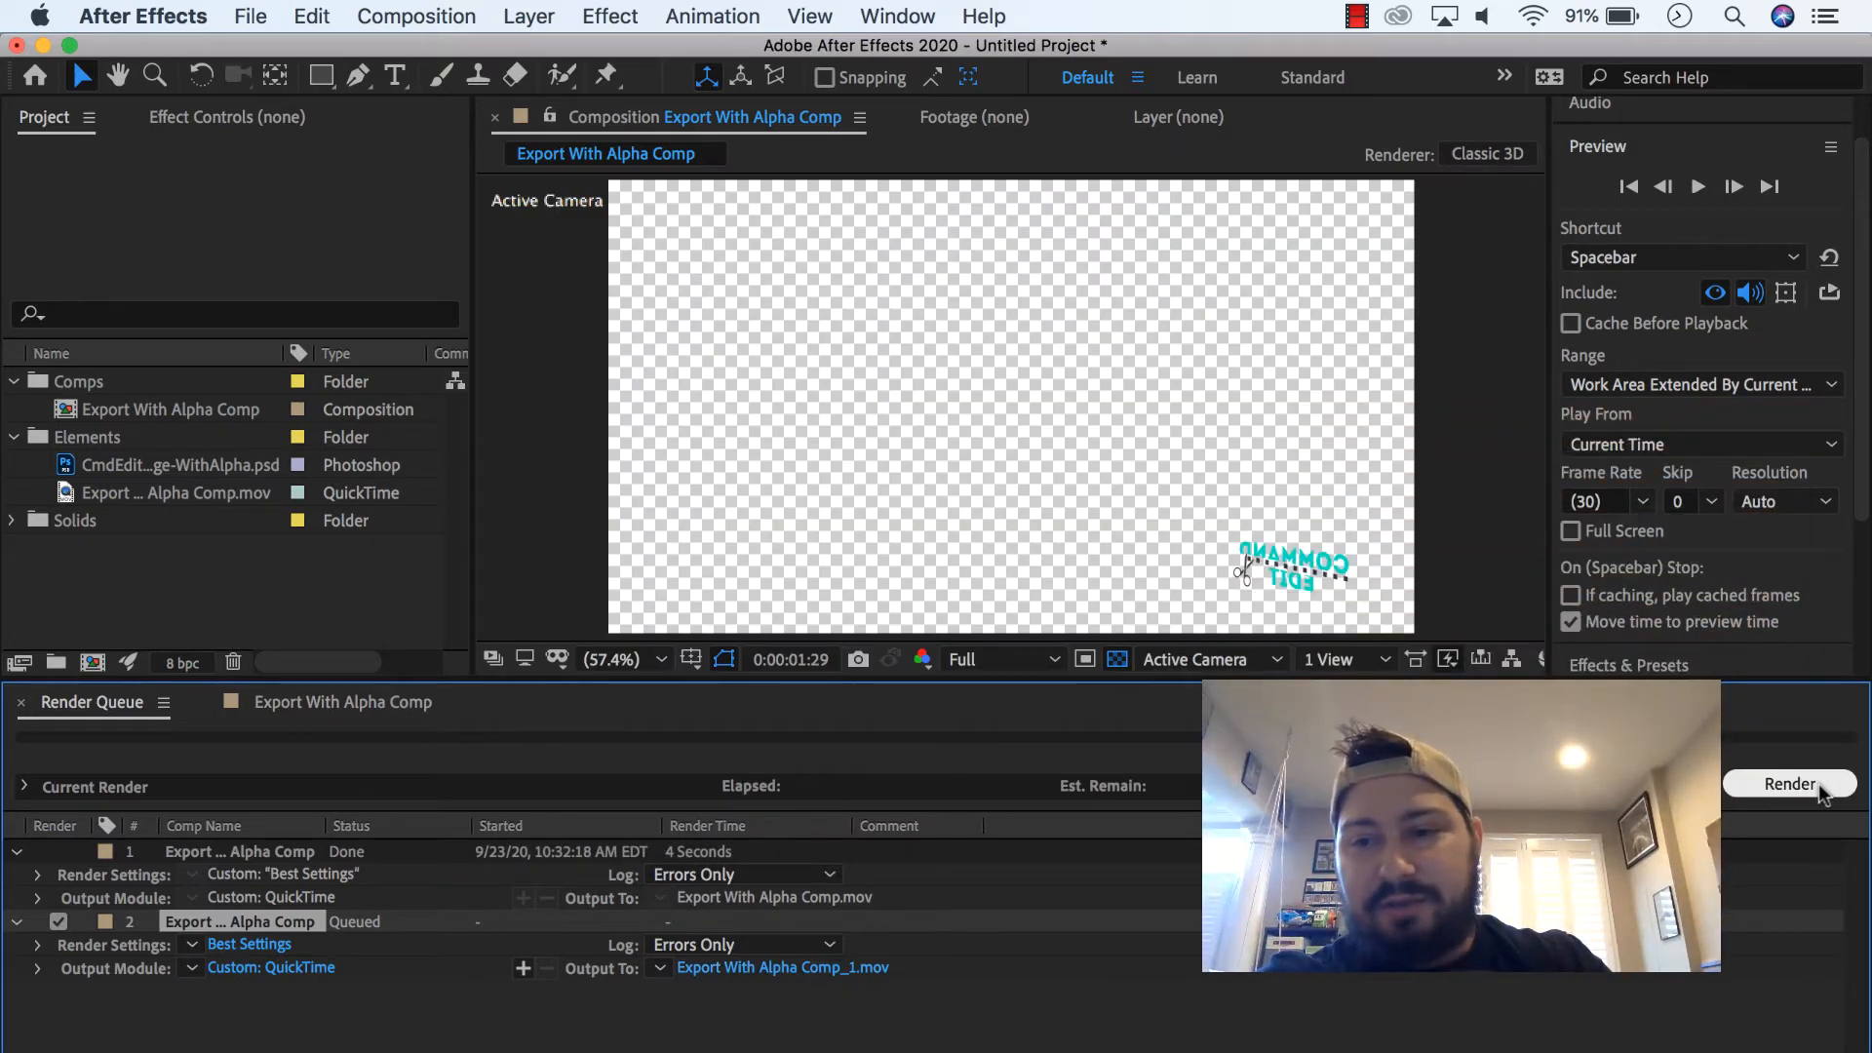
# Render the queued item, producing Export With Alpha Comp_1.mov with alpha
pyautogui.click(1790, 784)
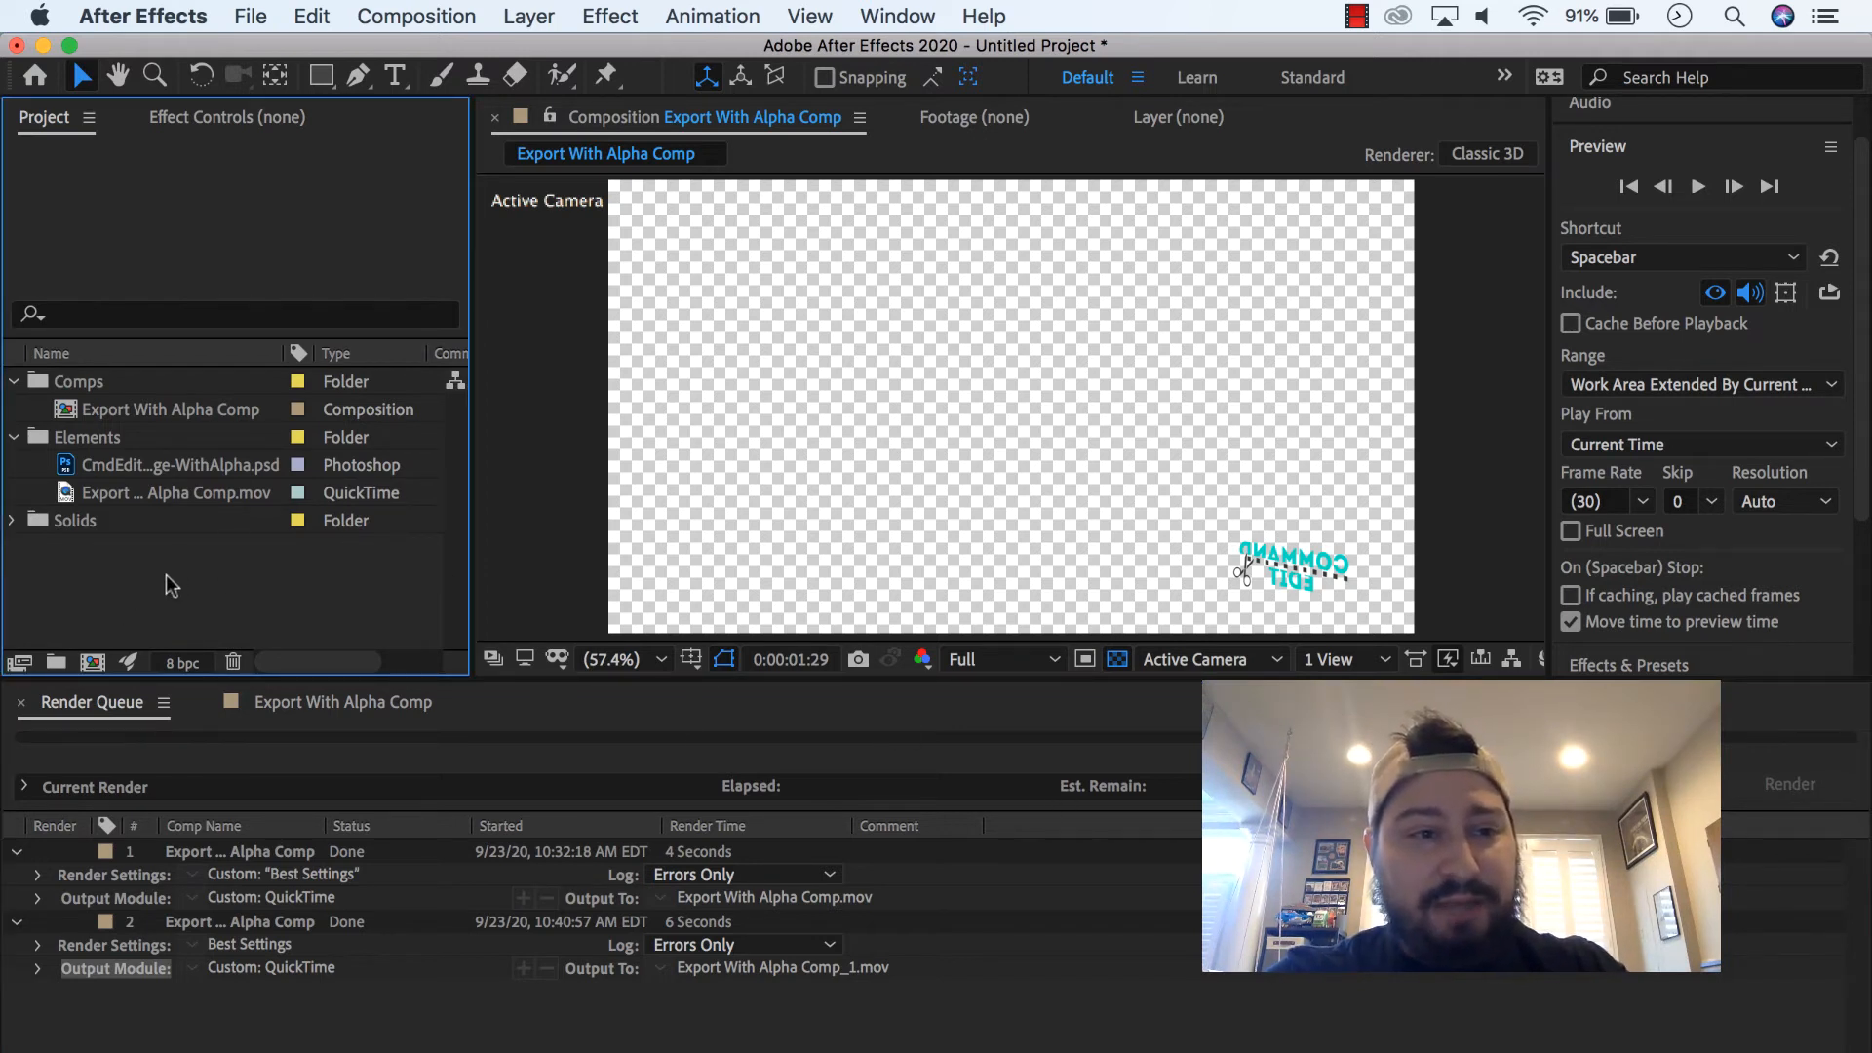
pyautogui.moveTo(113, 586)
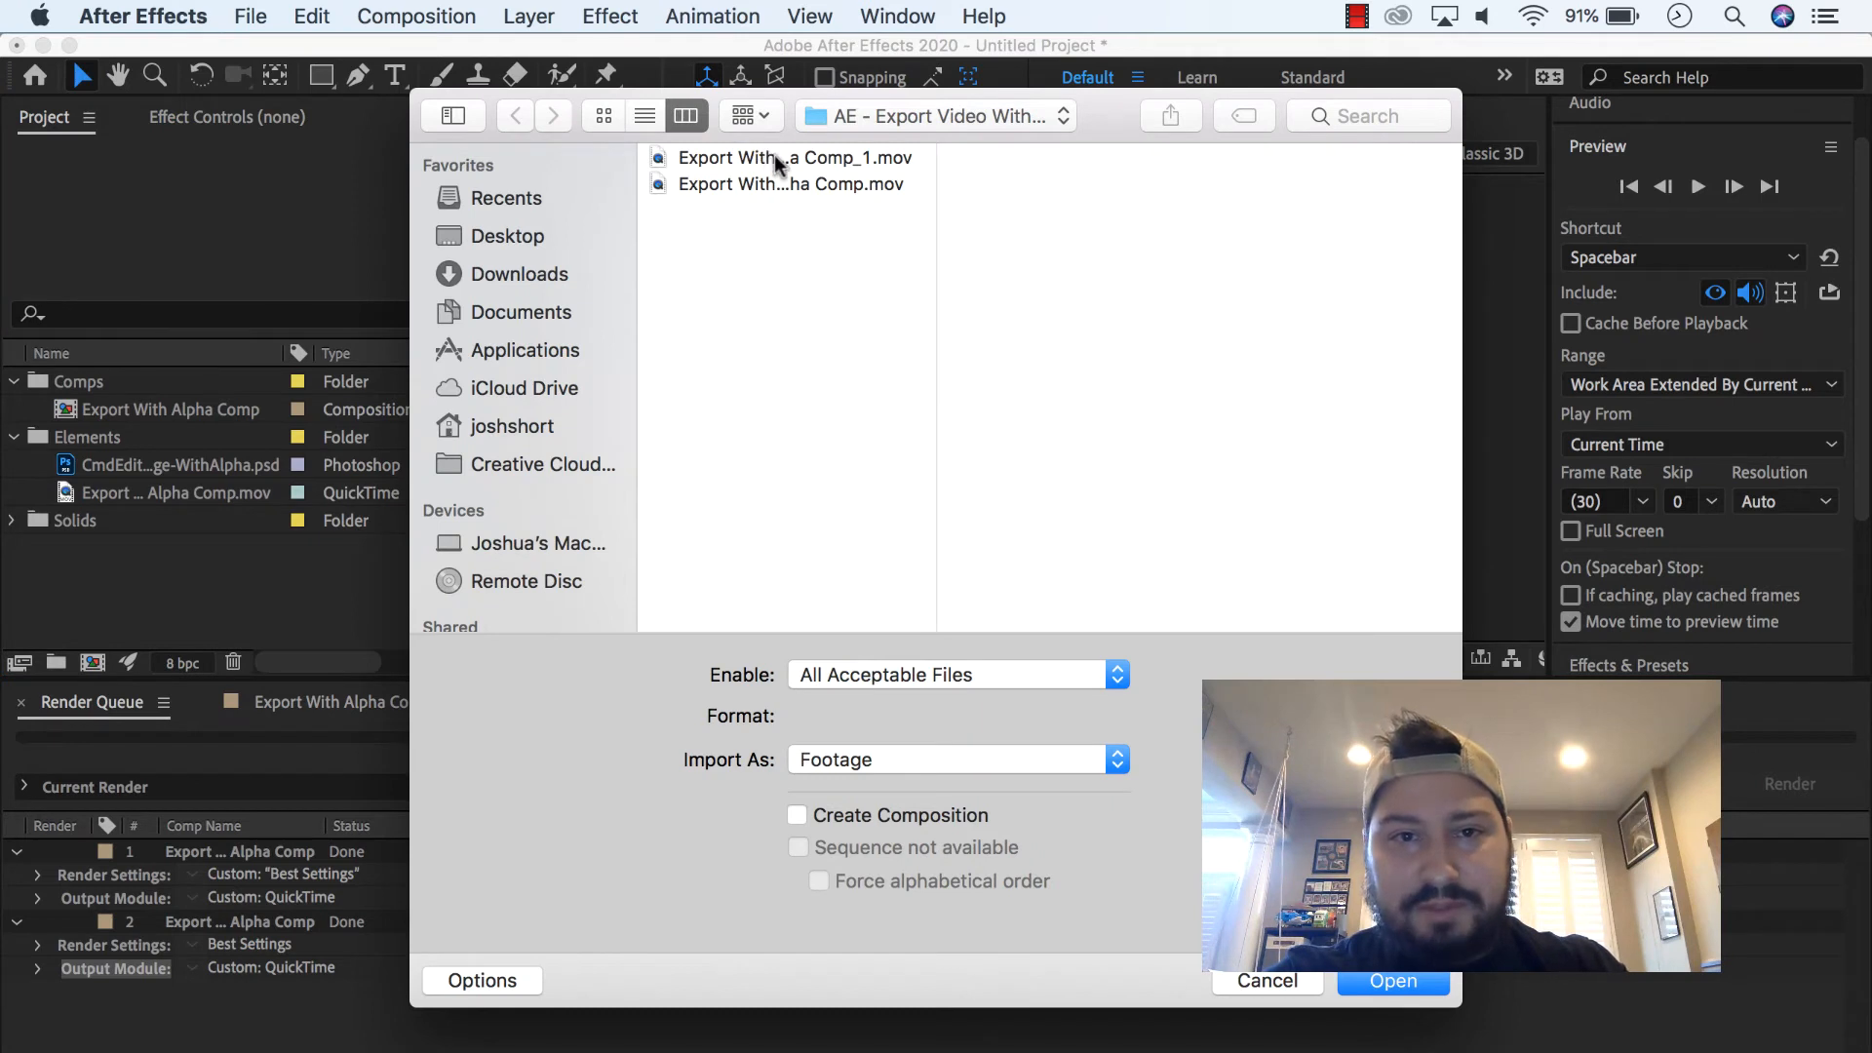
# Import the rendered Export With Alpha Comp_1.mov as QuickTime footage
pyautogui.click(793, 156)
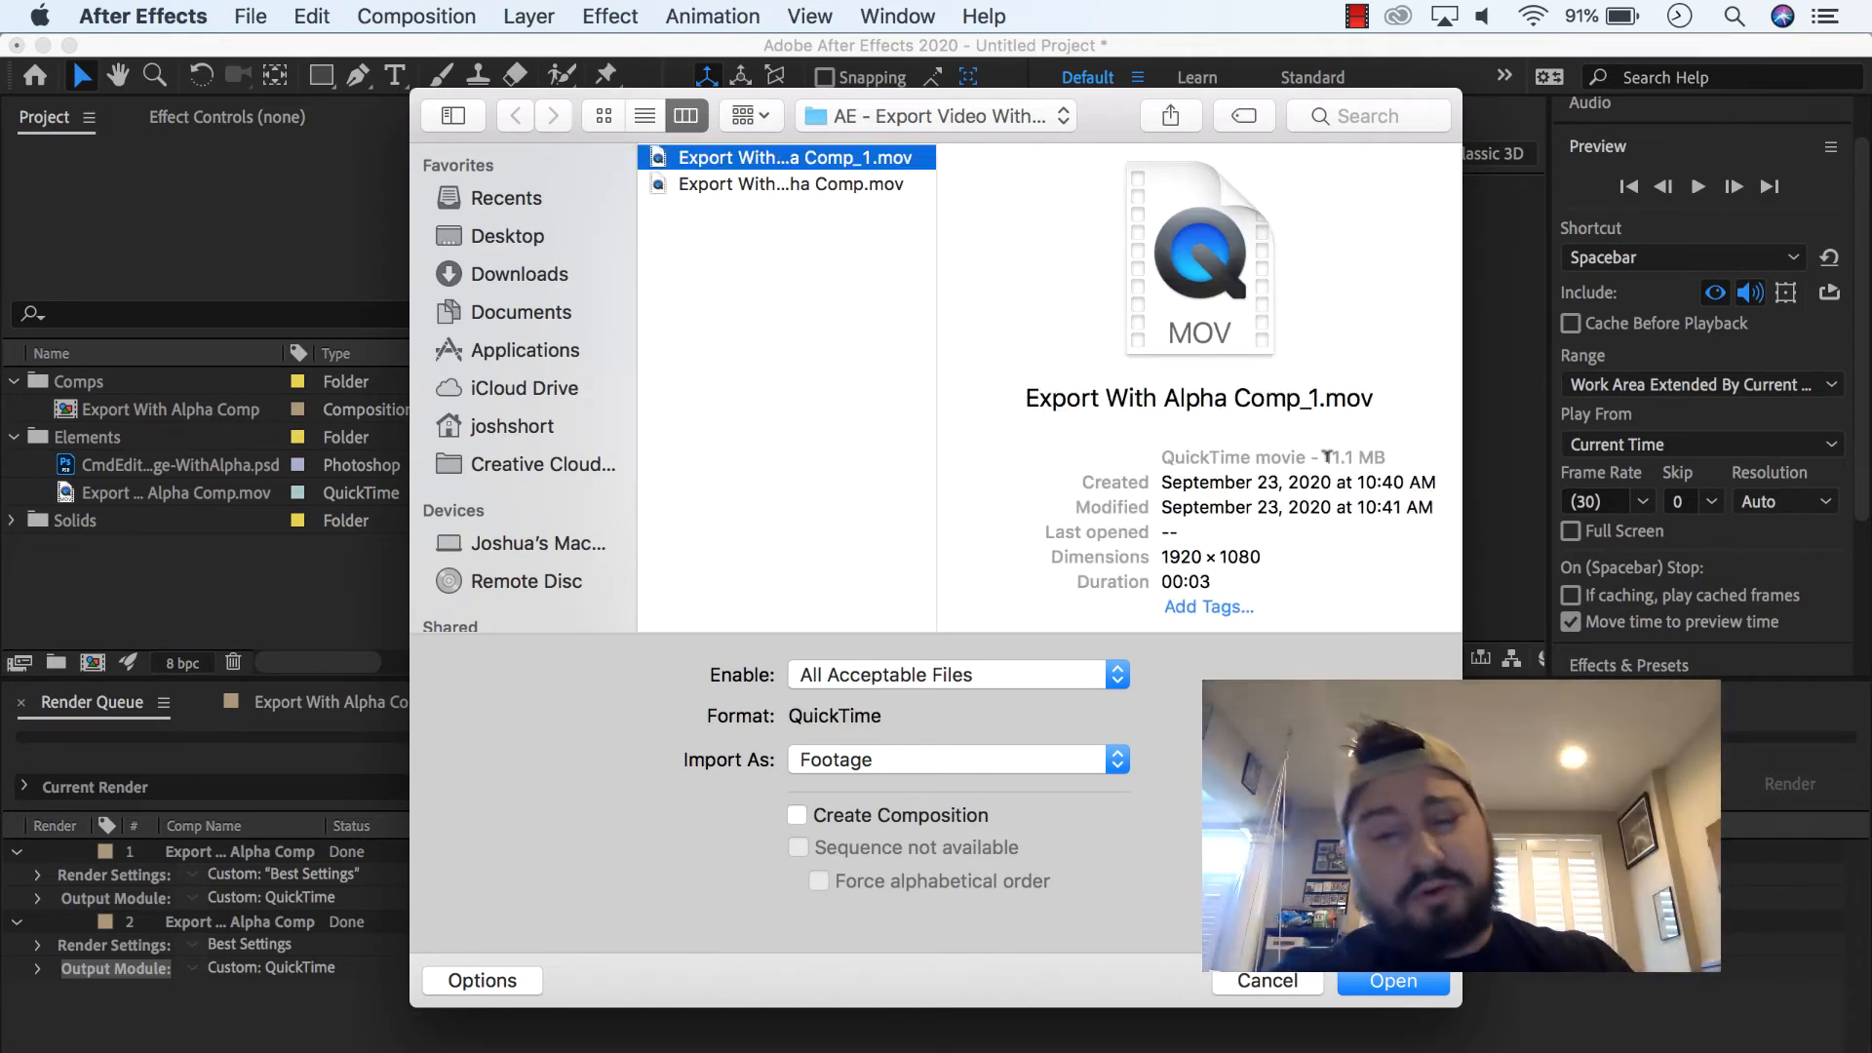
pyautogui.click(1392, 981)
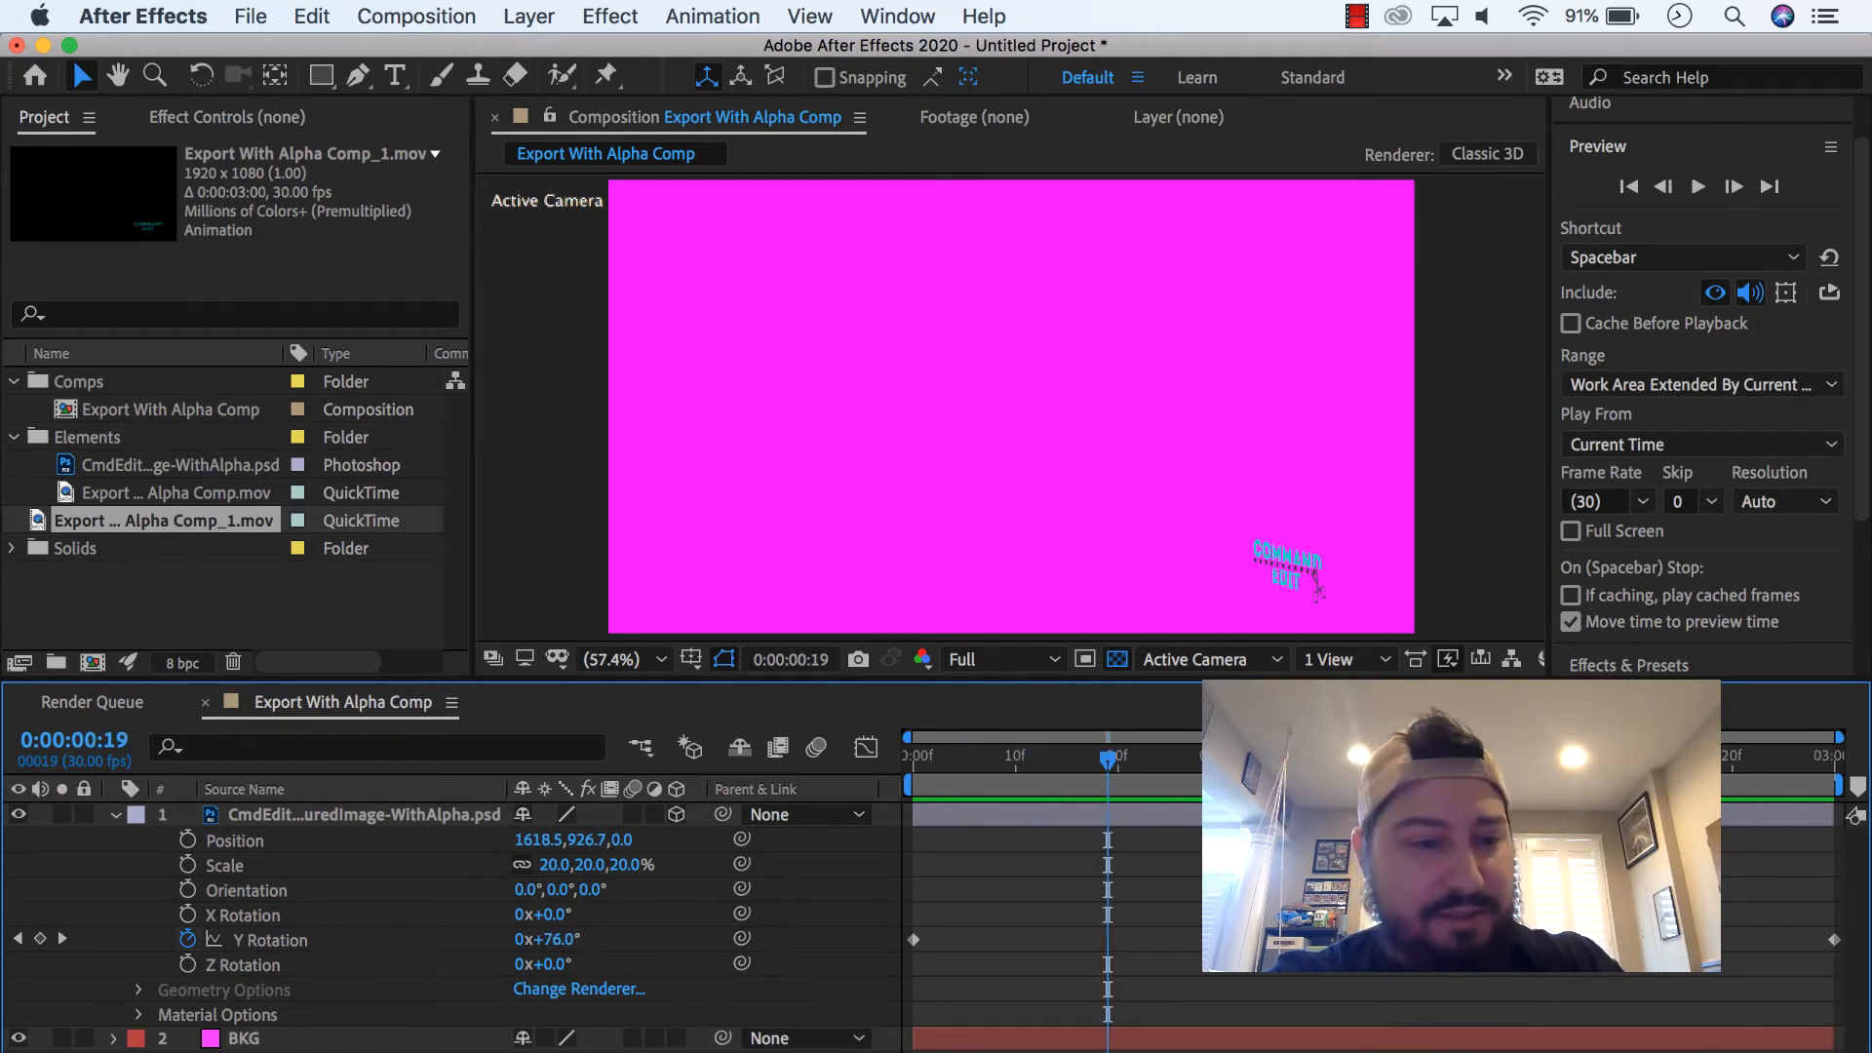
# Place the .mov as the top layer and hide the original logo layer beneath it
pyautogui.click(17, 815)
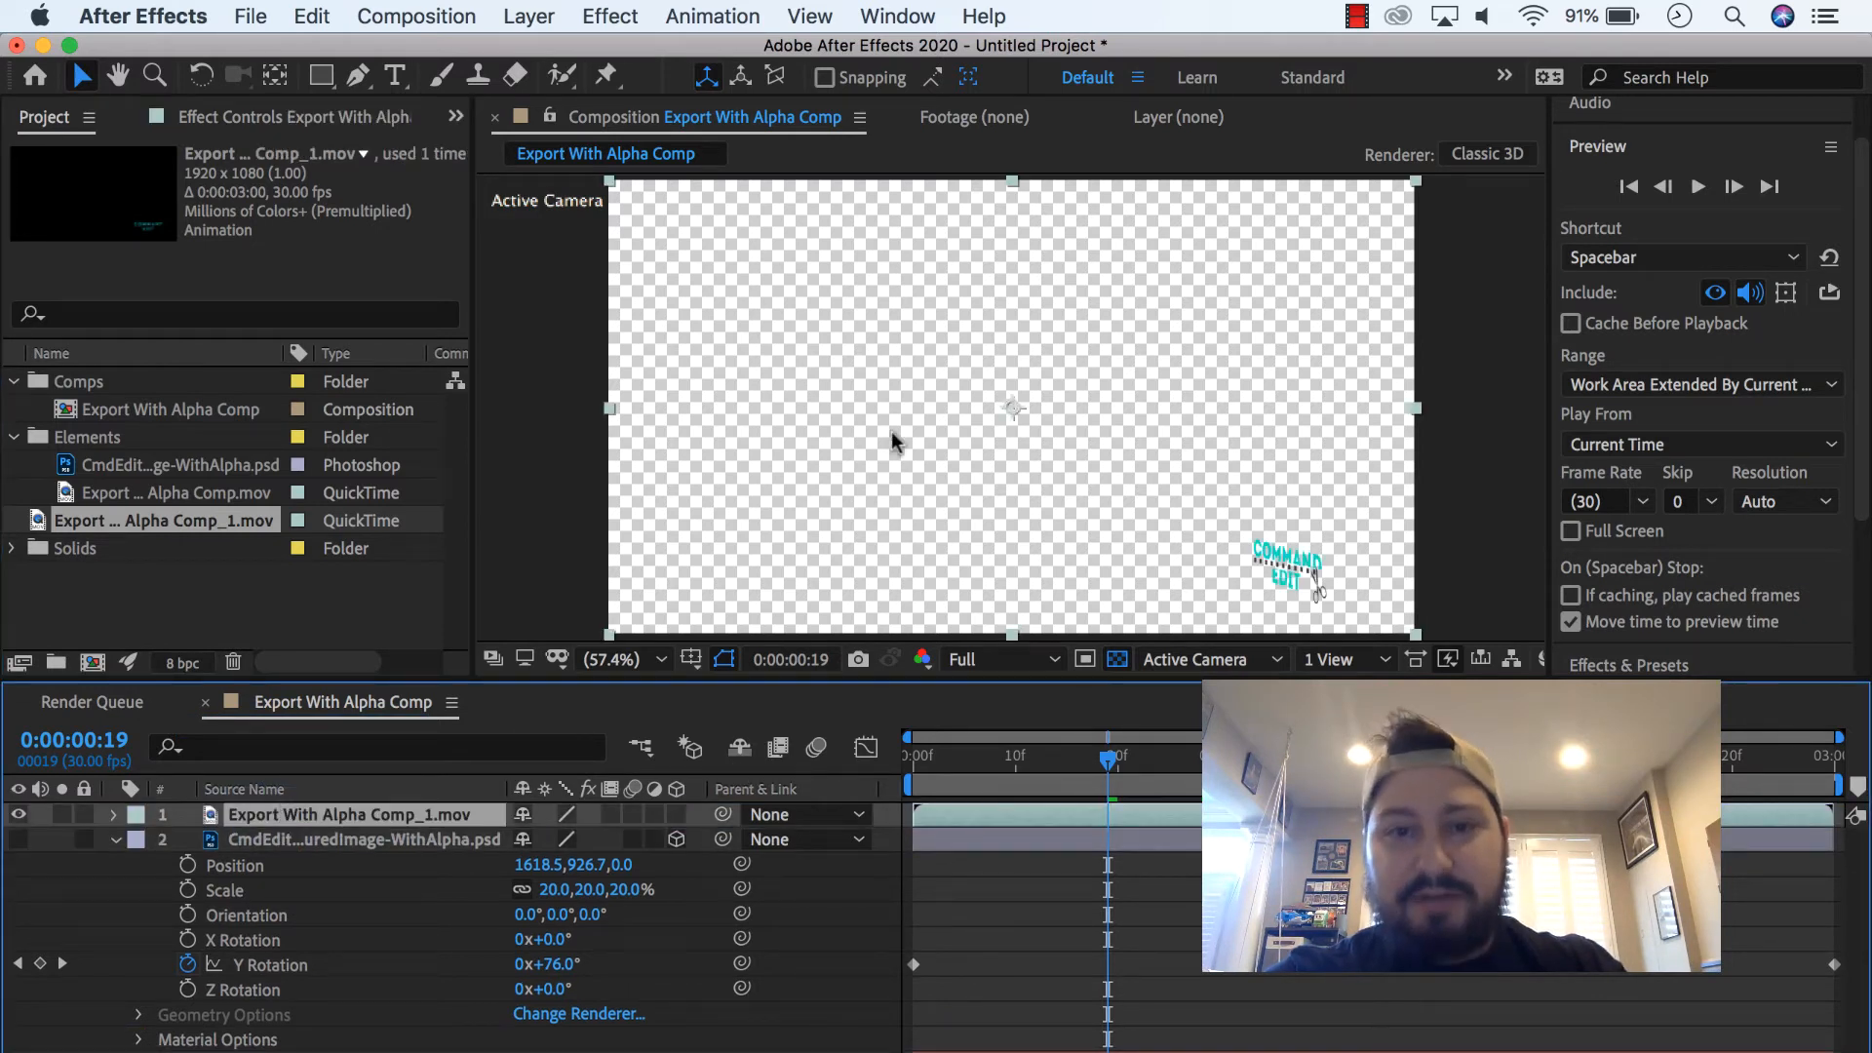
pyautogui.moveTo(932, 763)
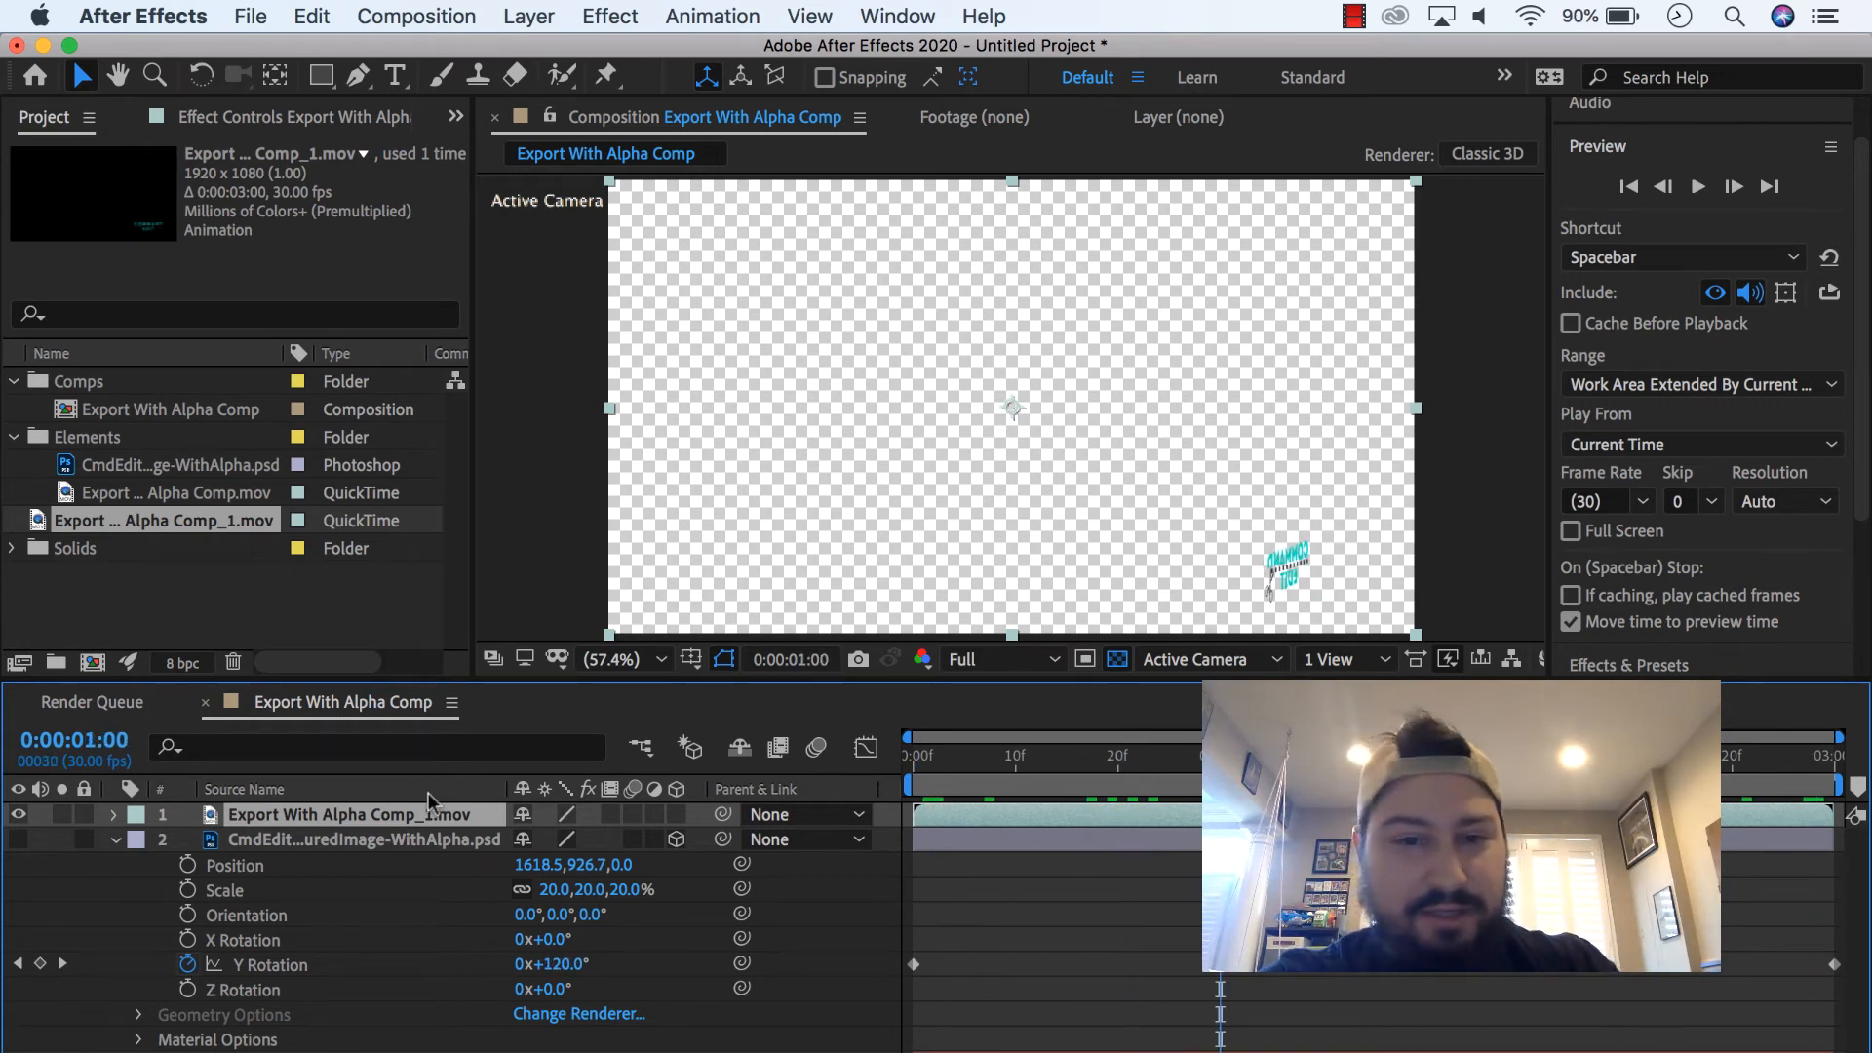
pyautogui.click(17, 816)
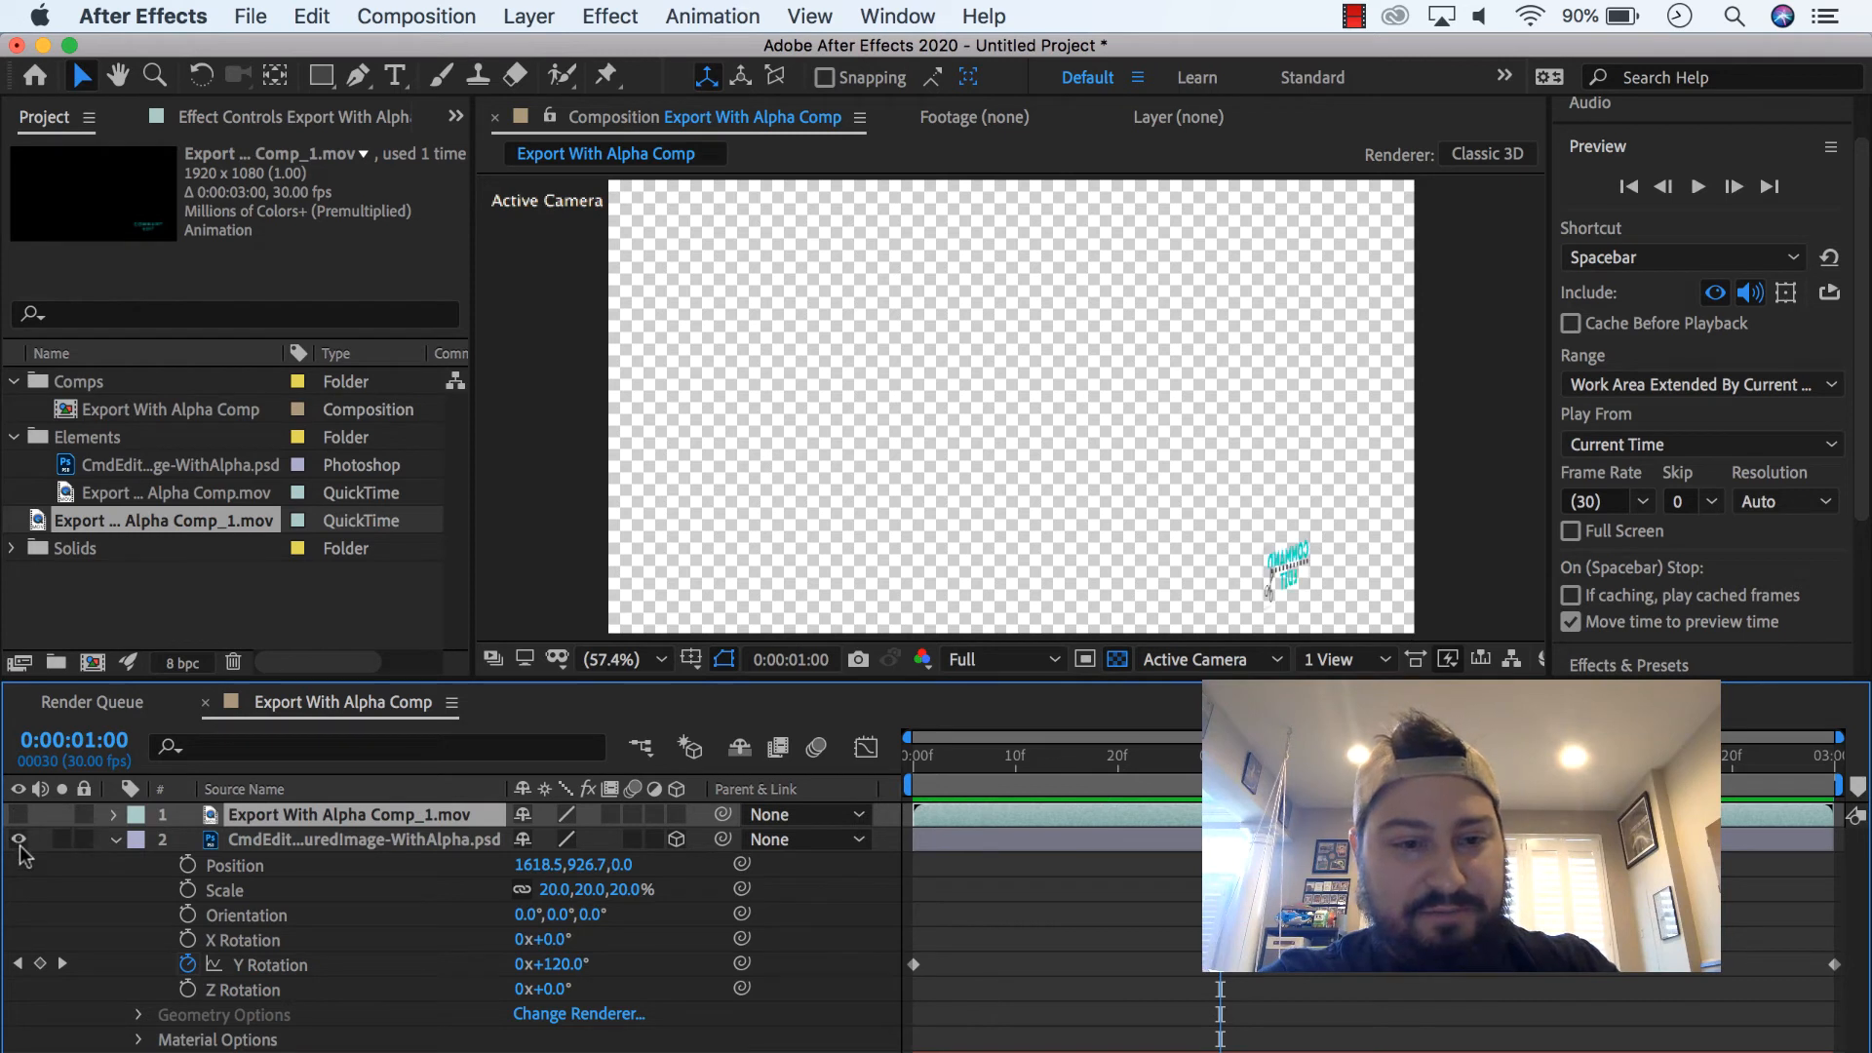